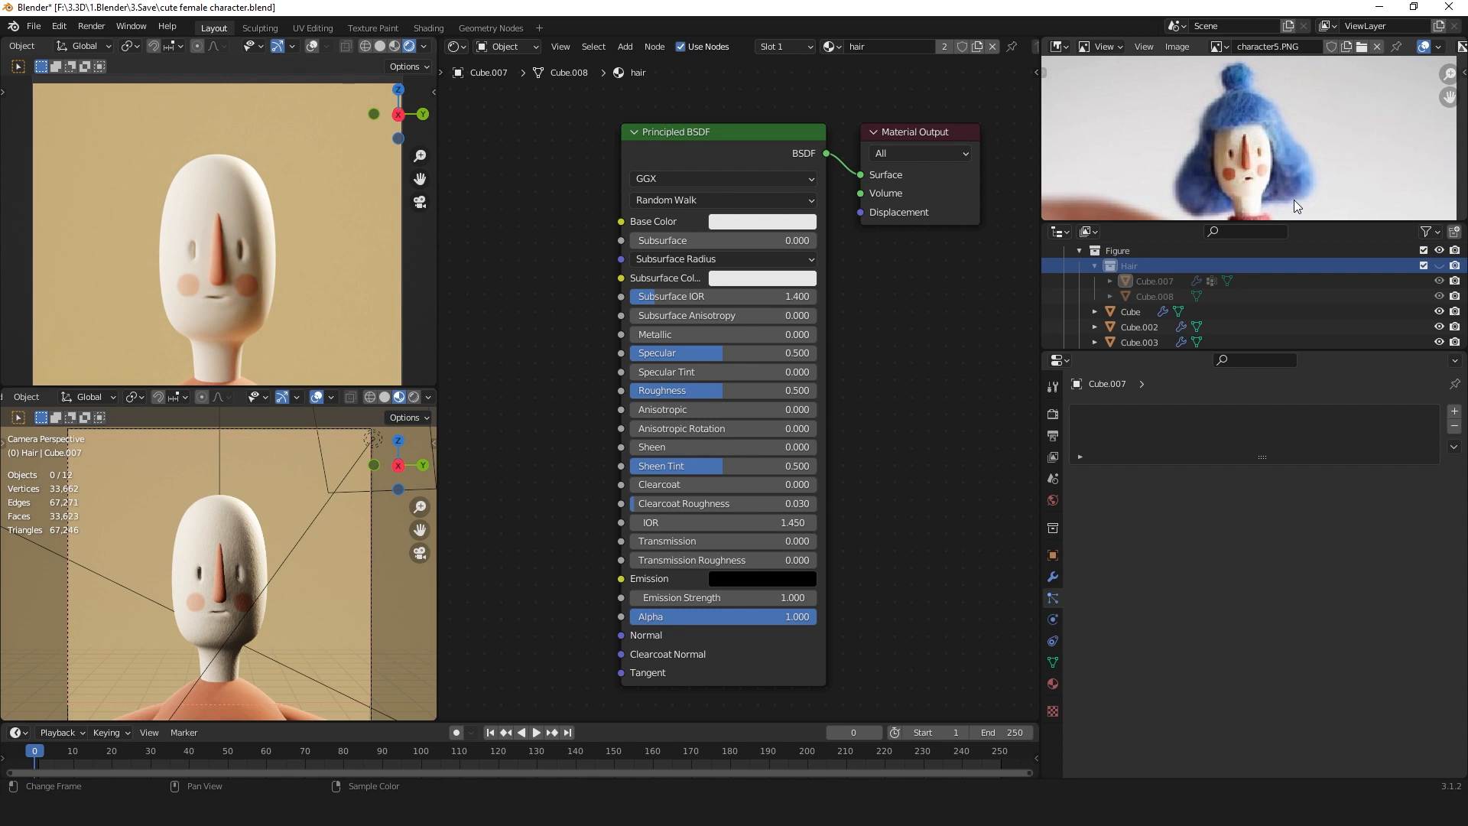
{"action": "mouse_move", "coordinate": [1226, 128]}
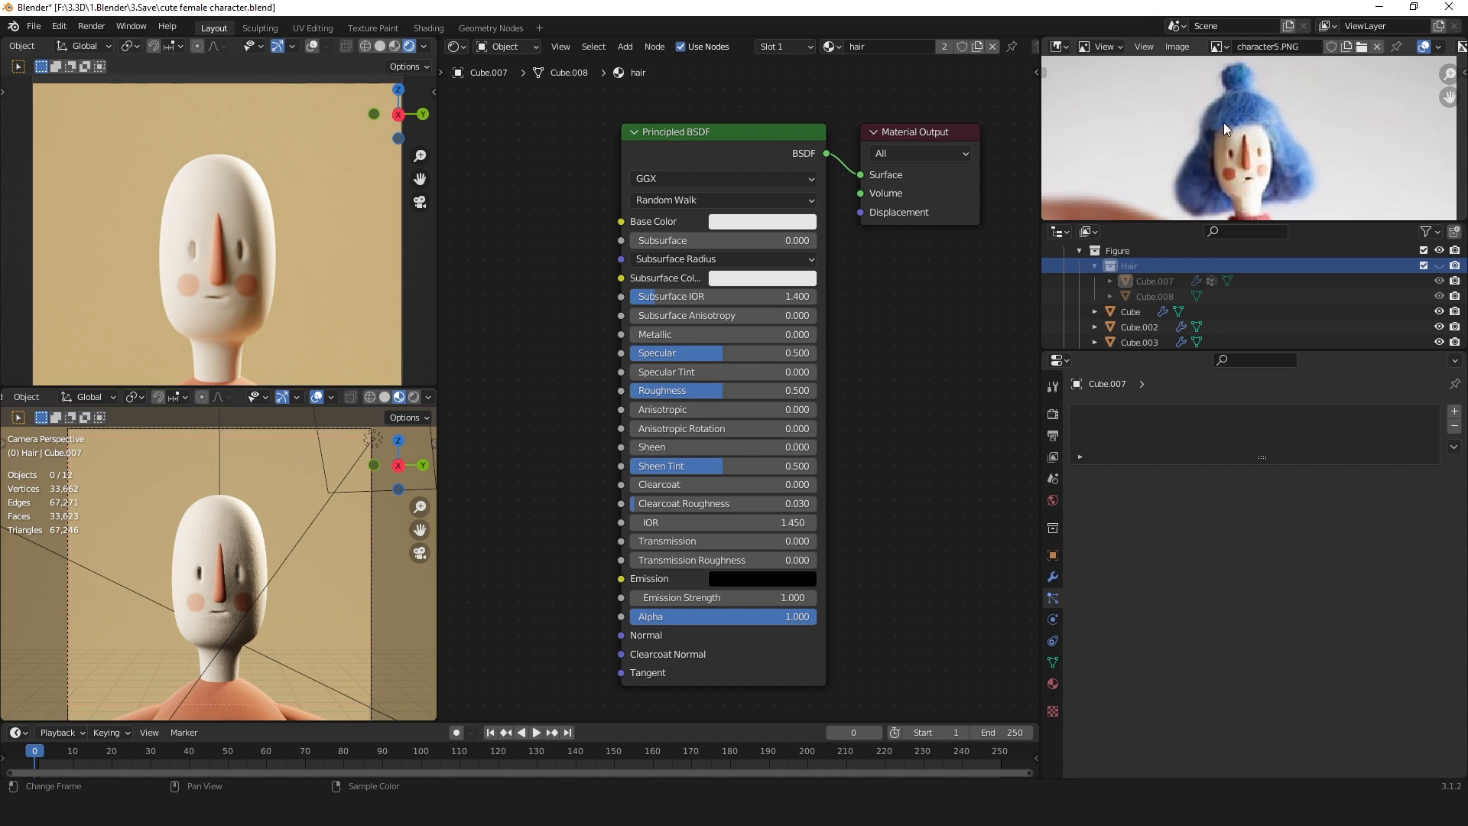
{"action": "mouse_move", "coordinate": [1275, 167]}
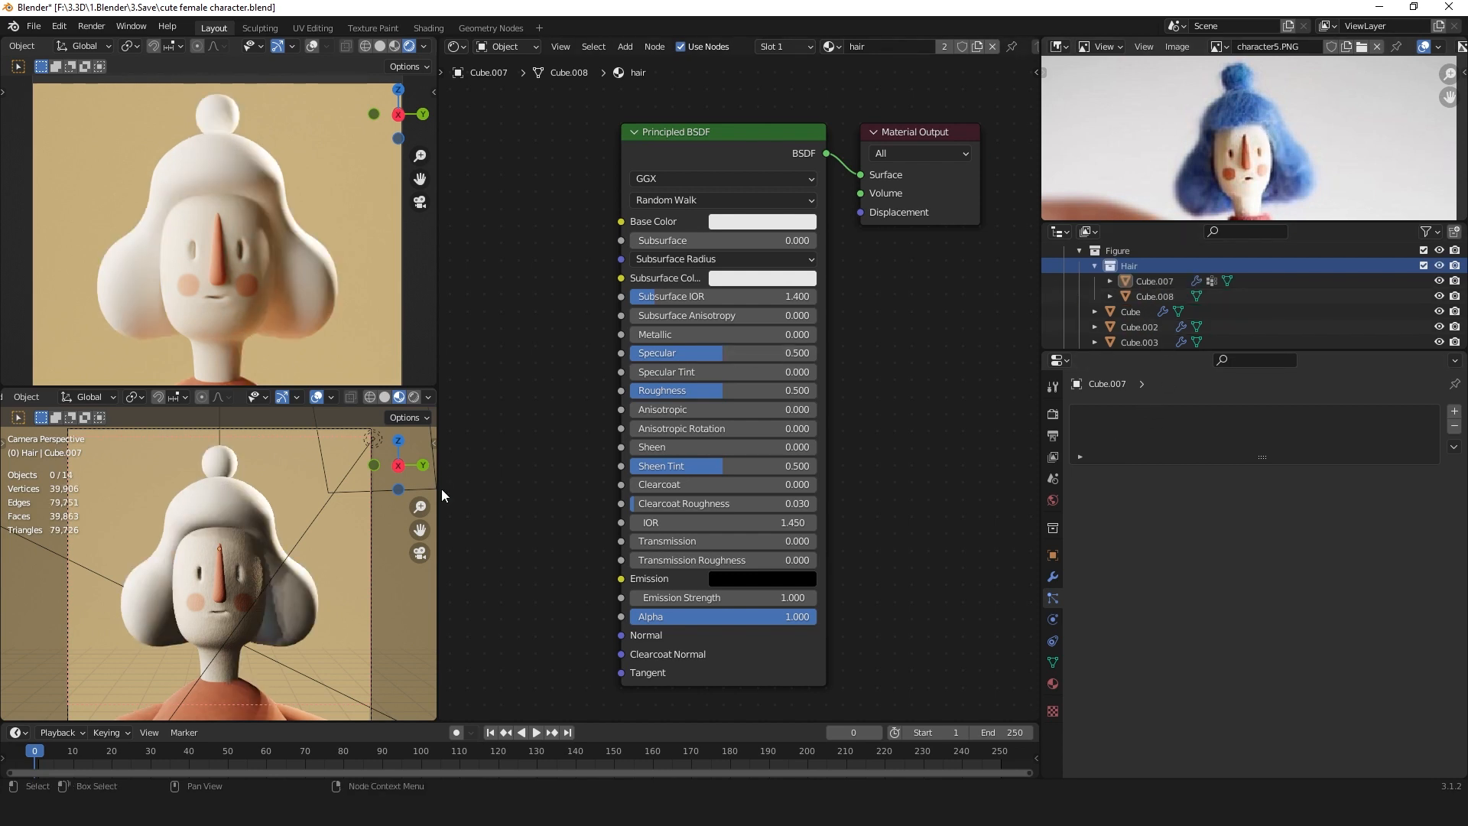
{"action": "mouse_move", "coordinate": [476, 616]}
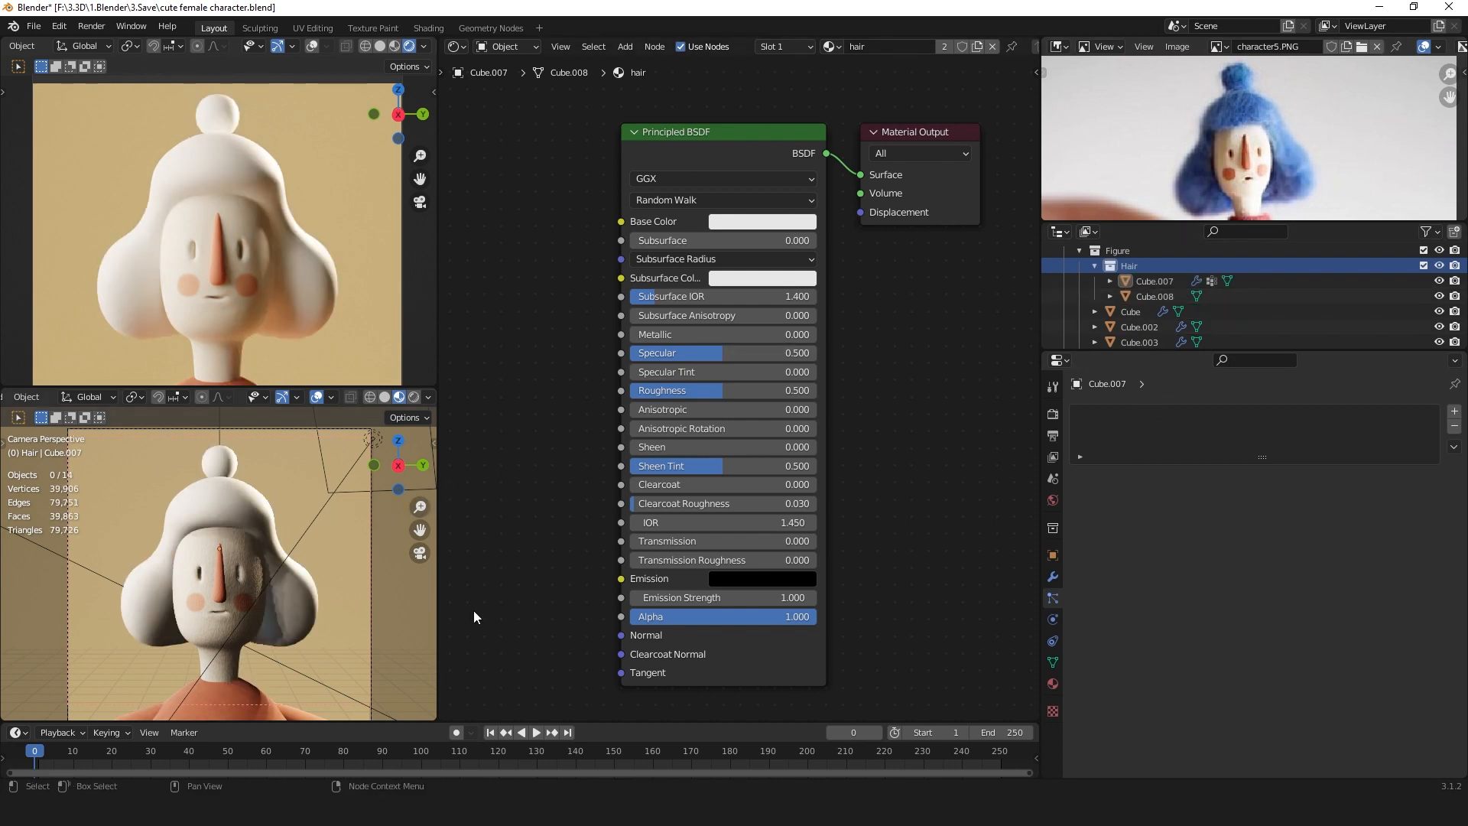
Give Cube.007 a new Hair particle system with interpolated children covering the mesh in fur.
{"action": "left_click", "coordinate": [1153, 282]}
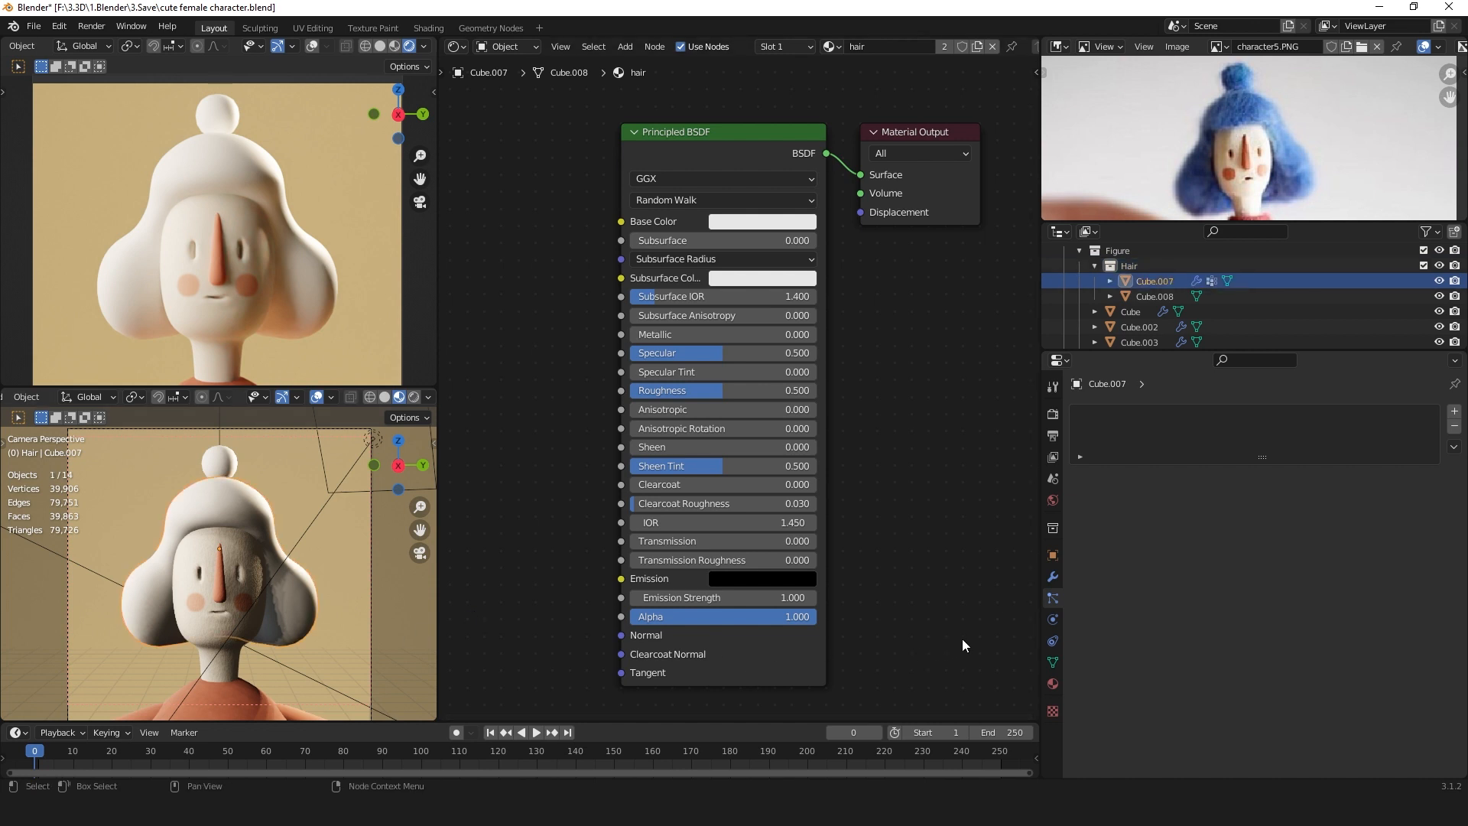
{"action": "mouse_move", "coordinate": [1453, 409]}
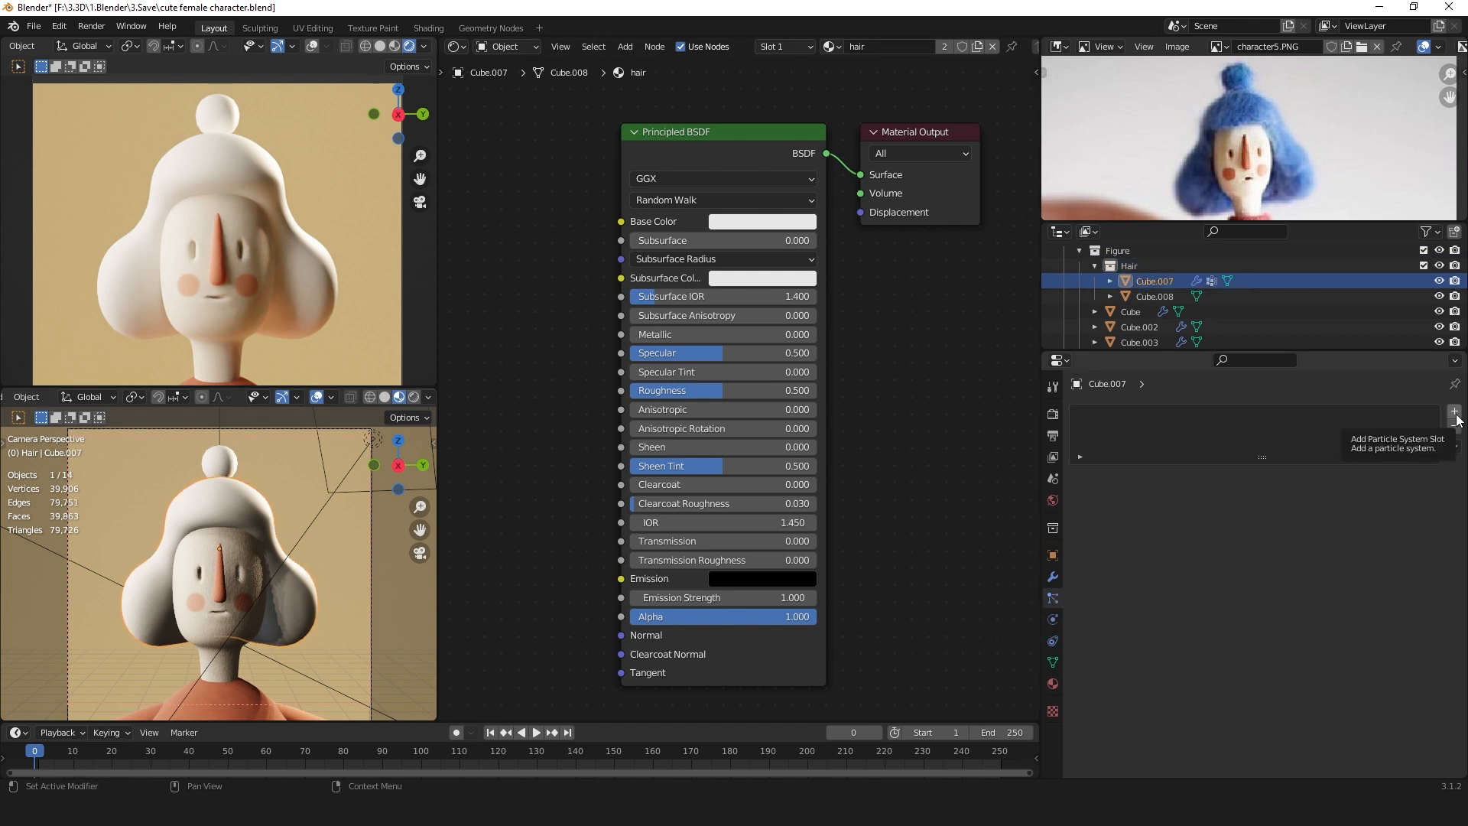
{"action": "left_click", "coordinate": [1453, 411]}
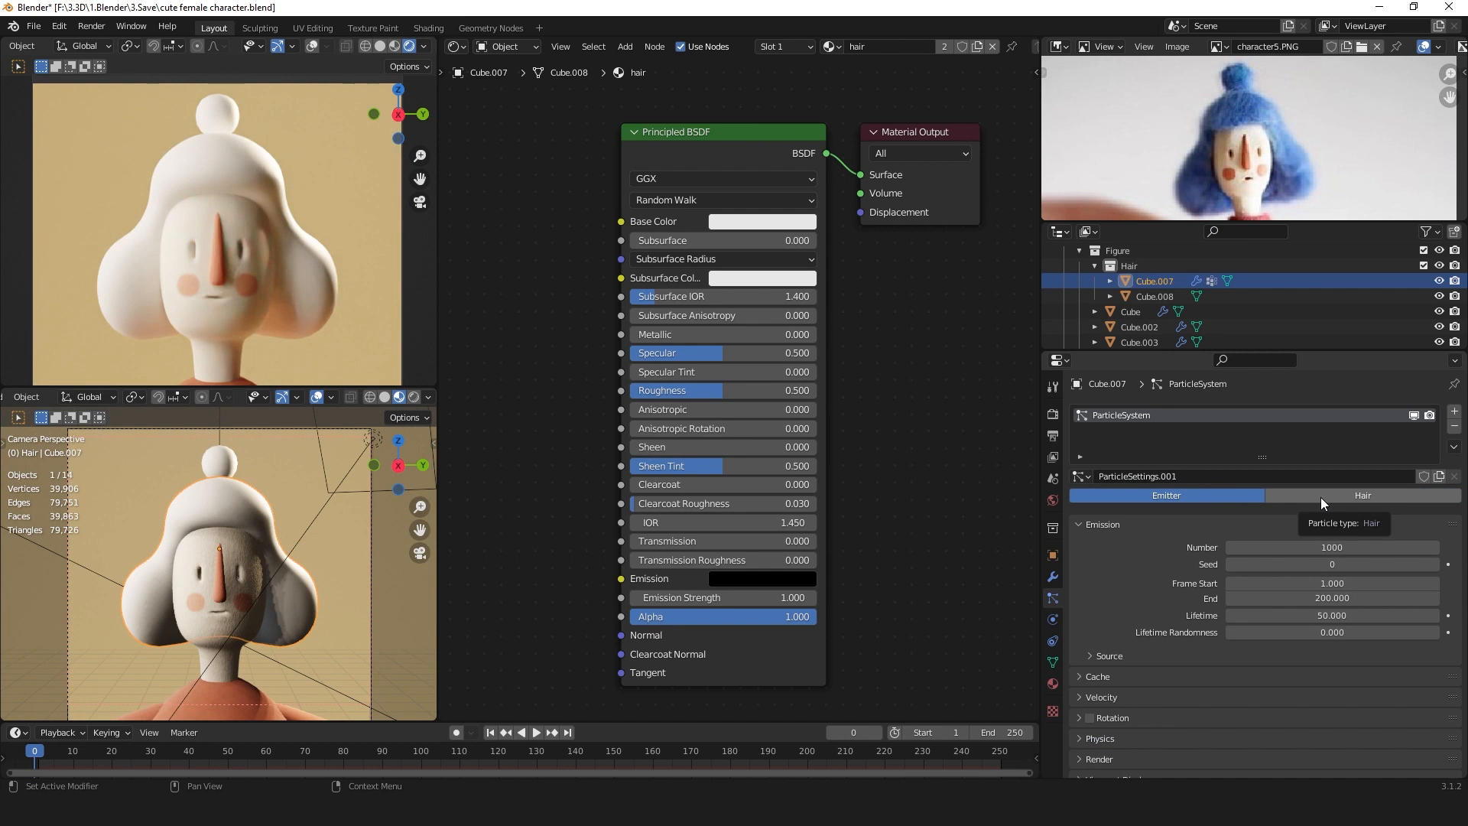
{"action": "left_click", "coordinate": [1363, 496]}
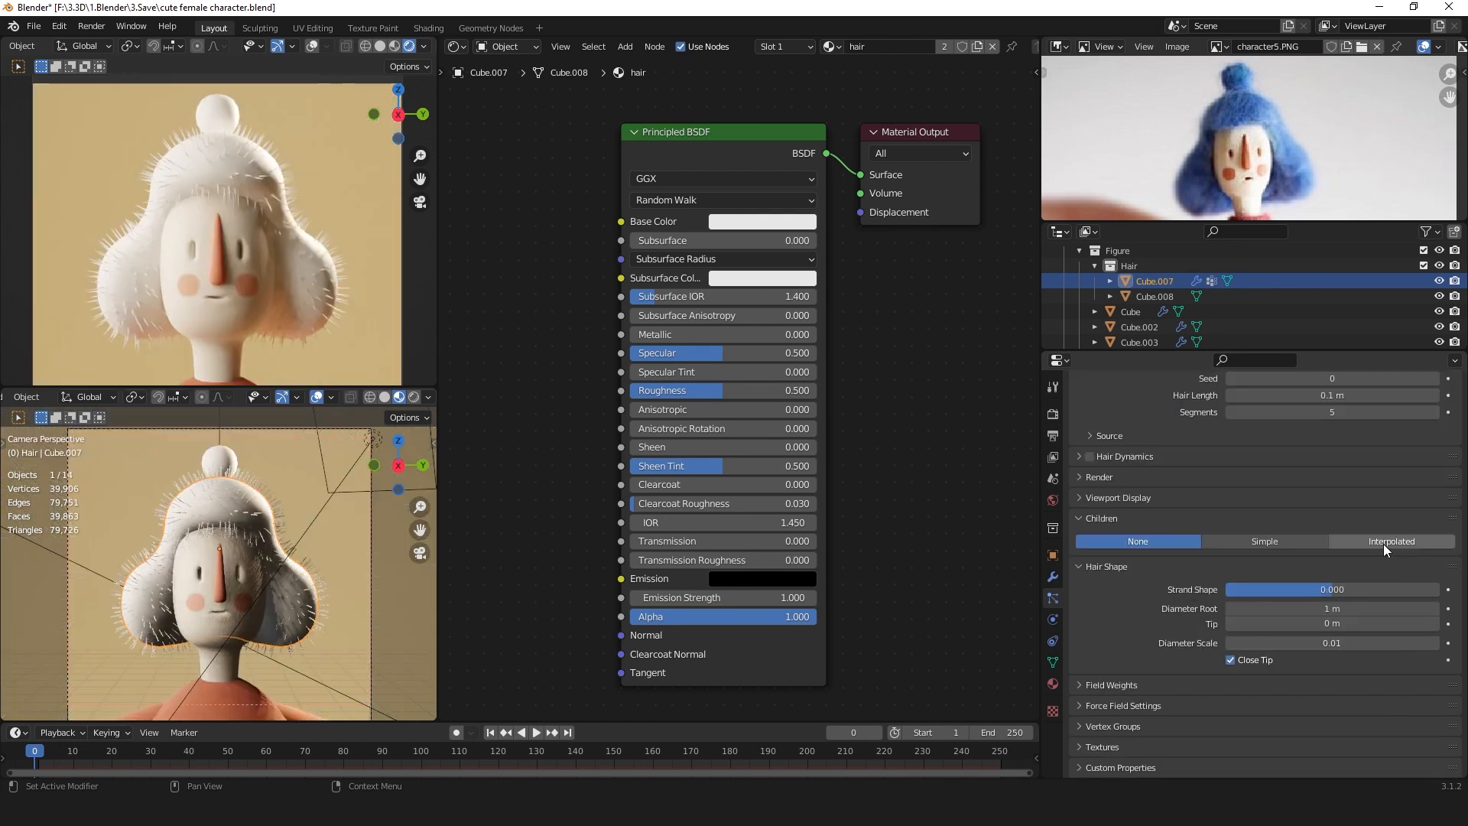
{"action": "mouse_move", "coordinate": [1384, 549]}
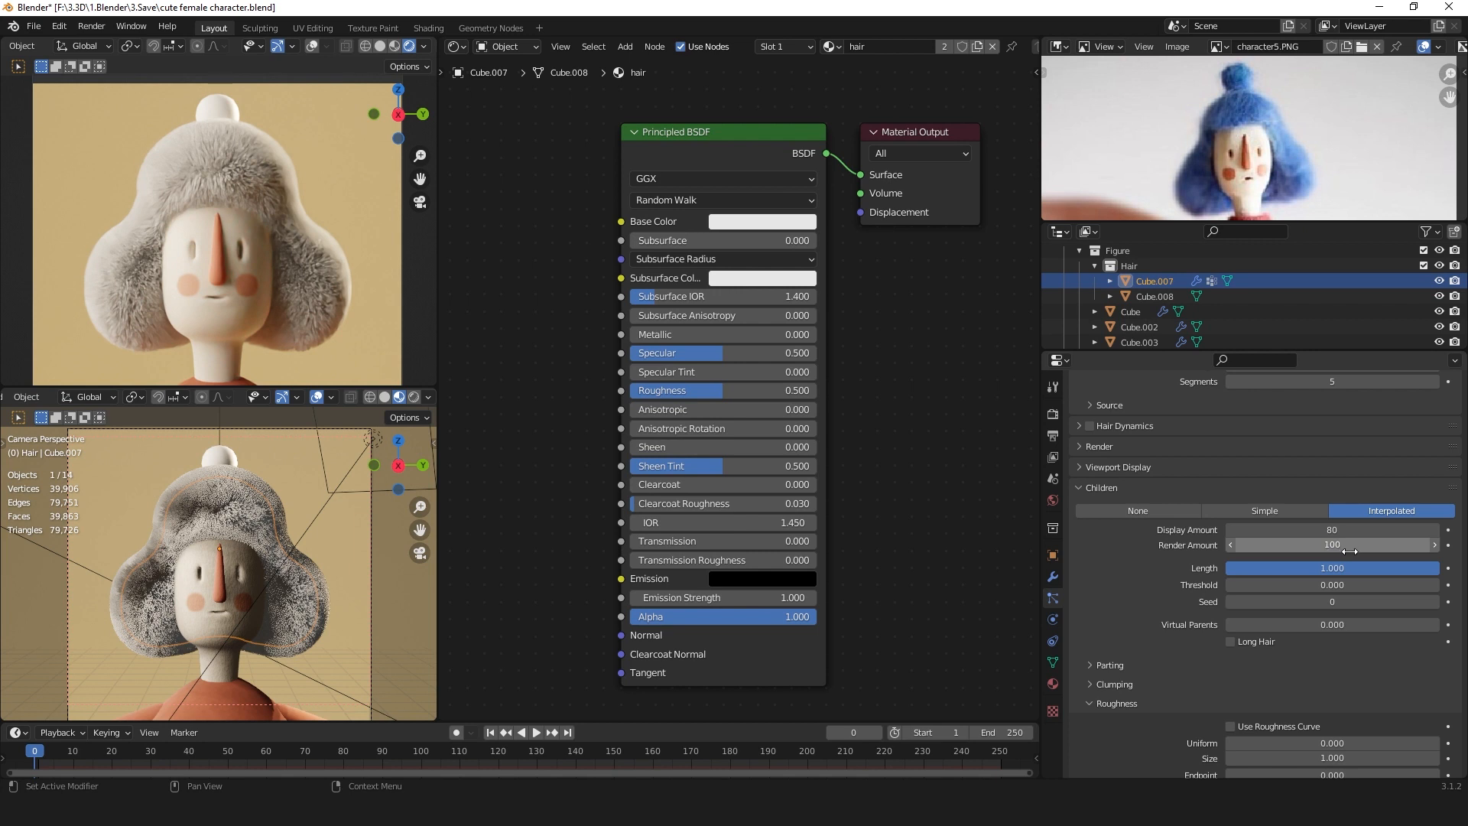
Set child roughness to uniform 0.050, endpoint 0.100 and random 0.100.
{"action": "scroll", "scroll_direction": "down", "scroll_amount": 3}
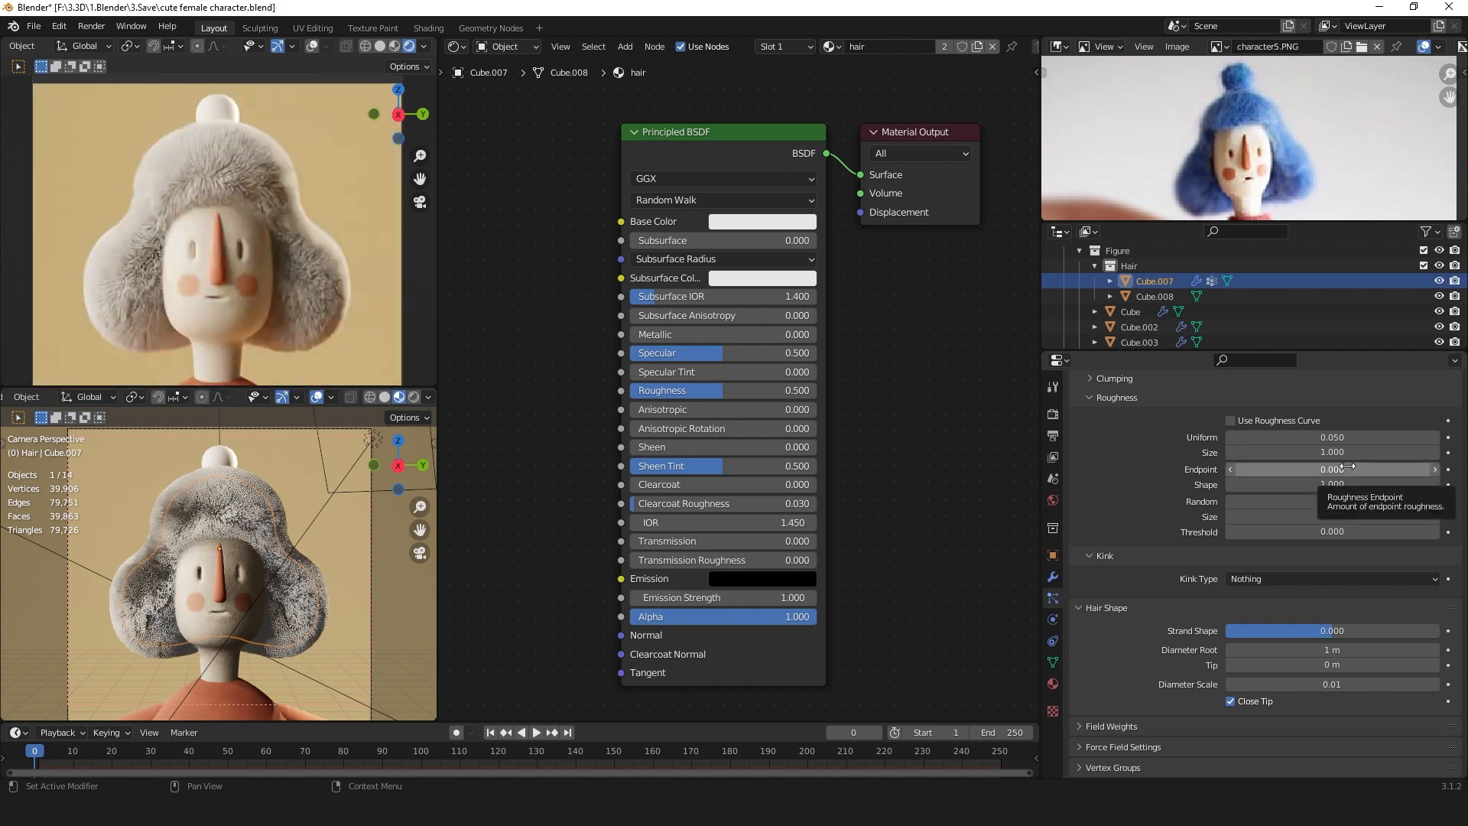
{"action": "left_click", "coordinate": [1332, 469]}
{"action": "type", "text": "0.100"}
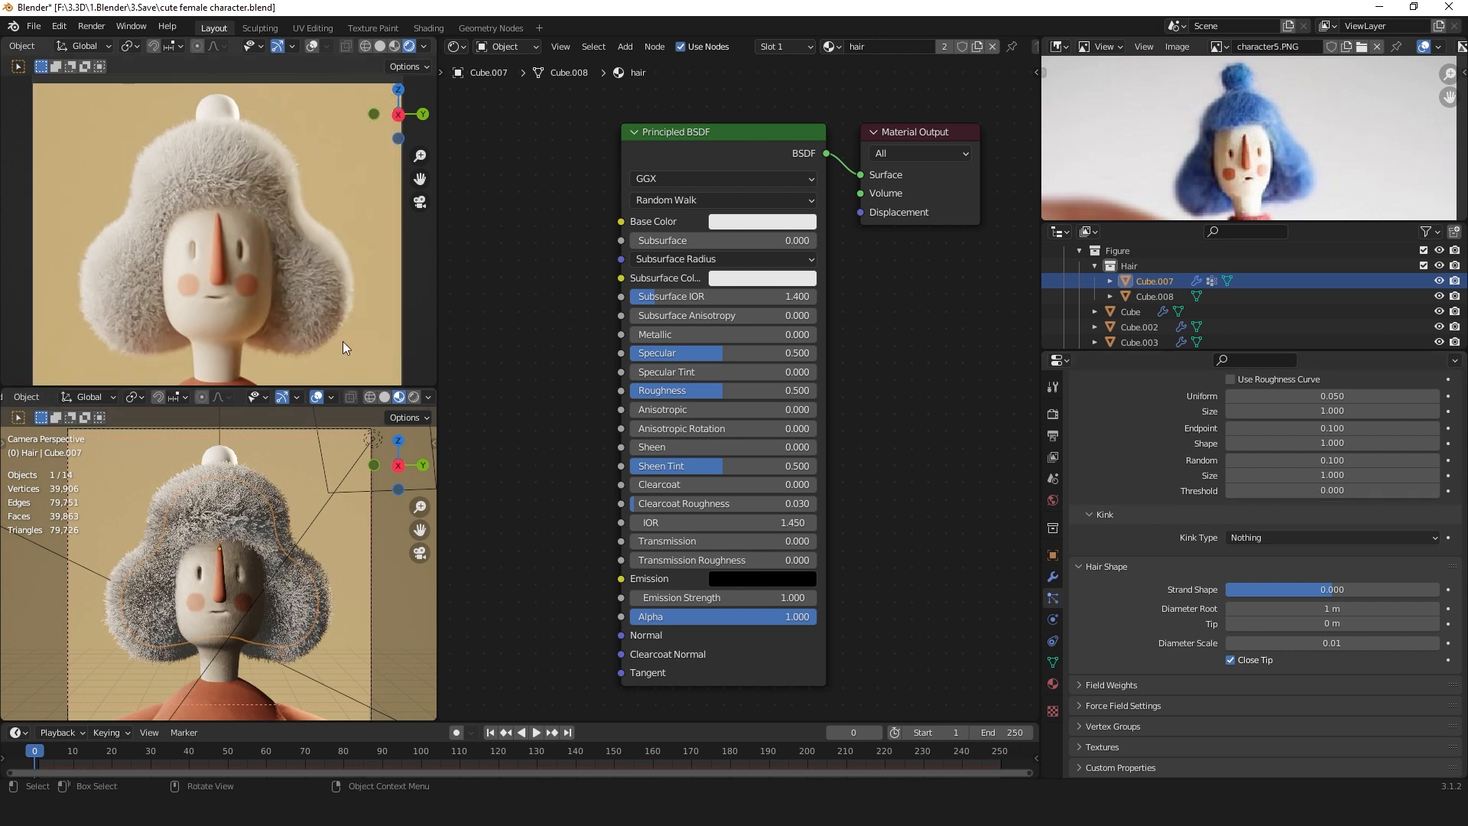
{"action": "mouse_move", "coordinate": [232, 185]}
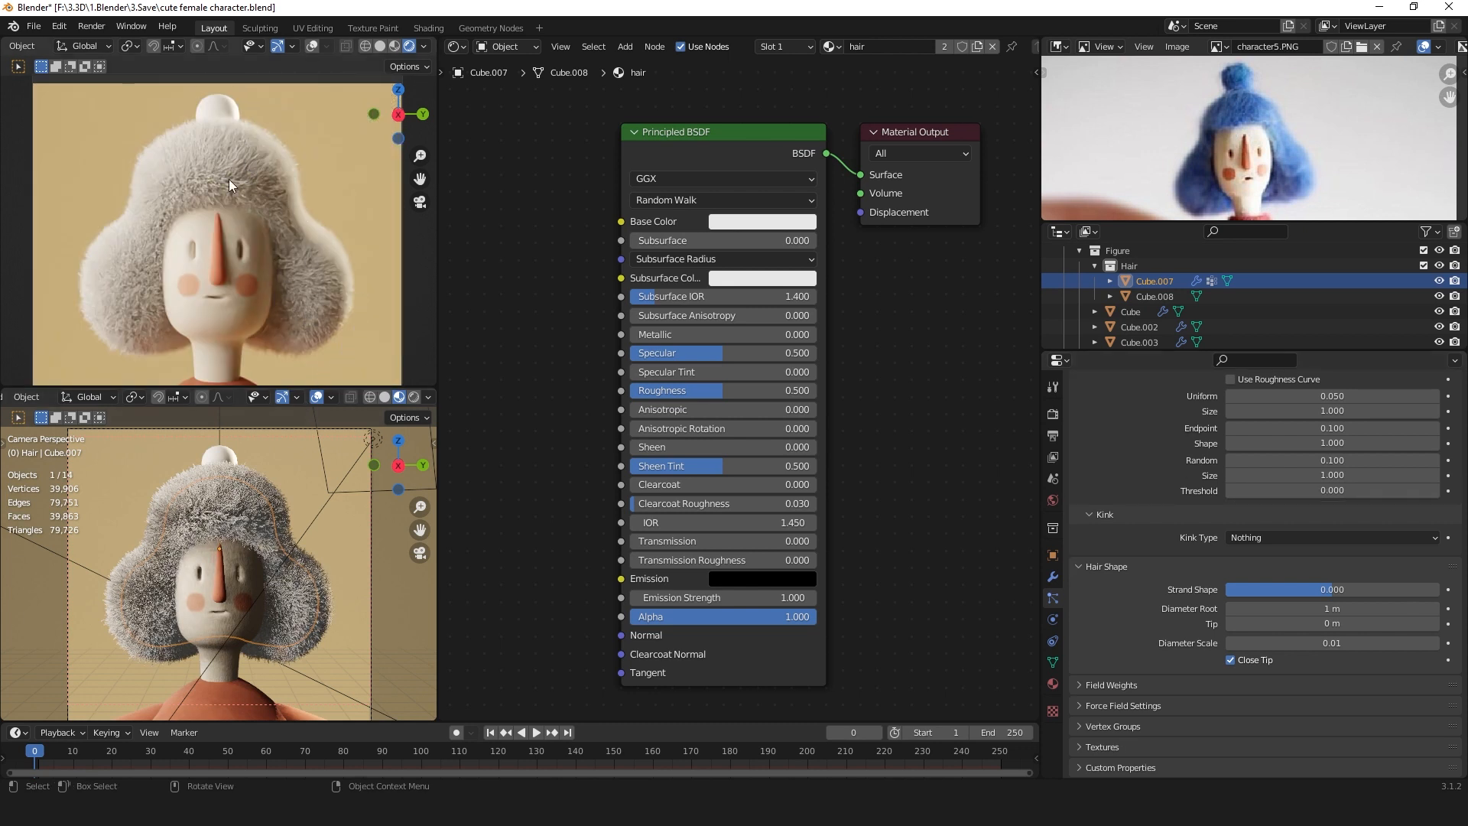
{"action": "mouse_move", "coordinate": [288, 302]}
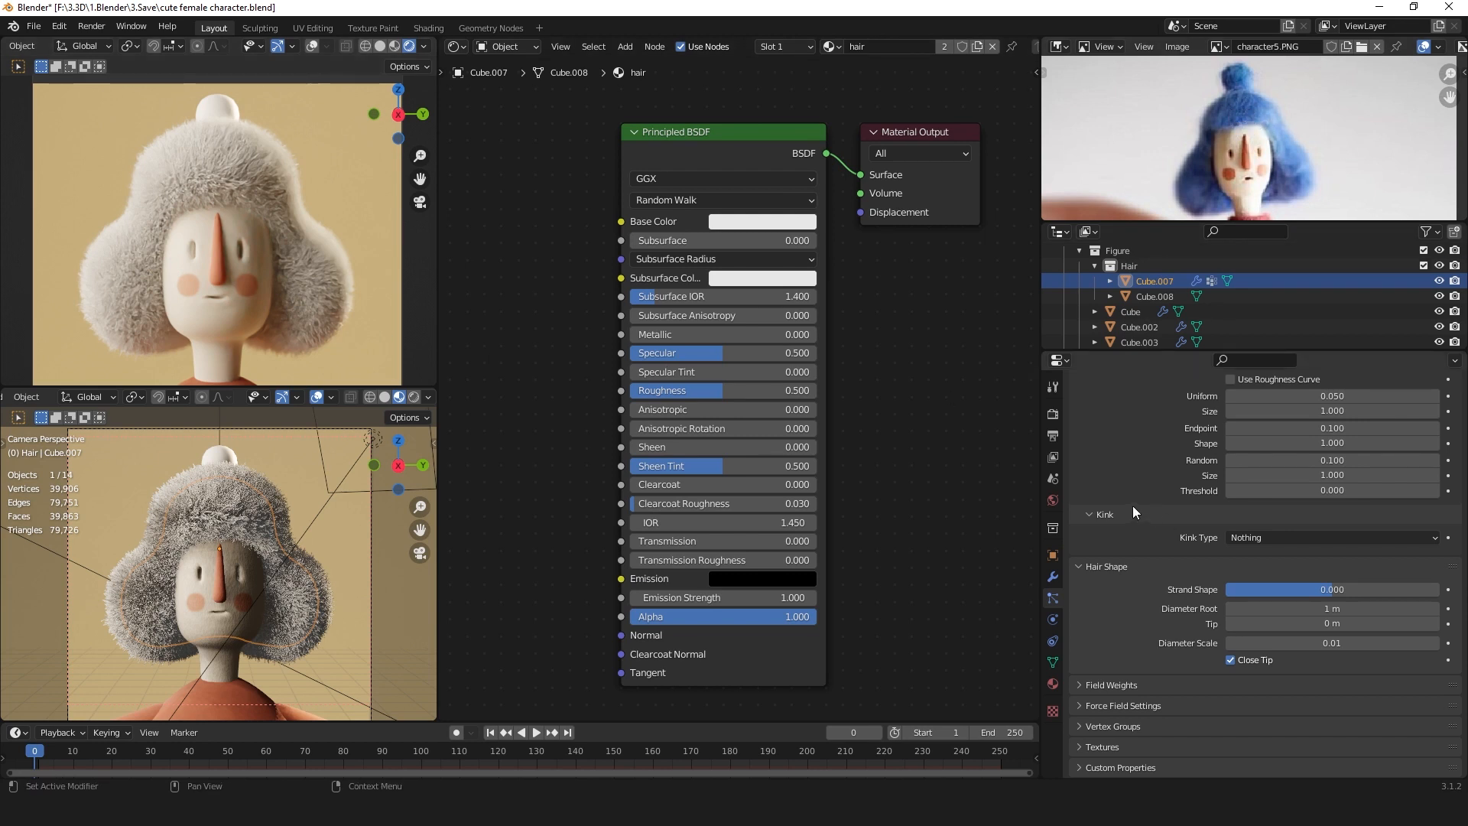
Change the children's Kink Type from Nothing to Curl.
{"action": "left_click", "coordinate": [1330, 539]}
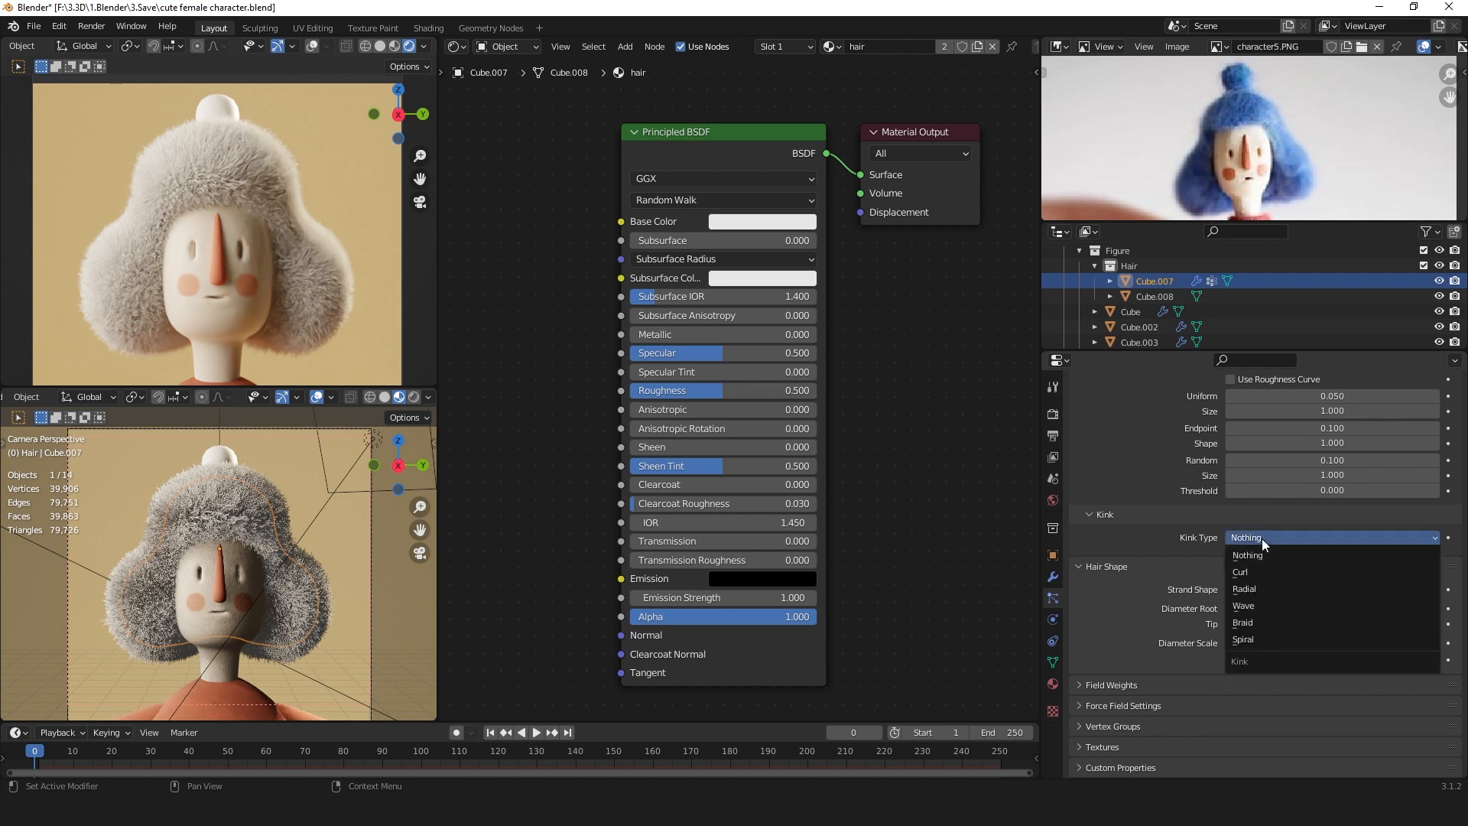
{"action": "left_click", "coordinate": [1238, 572]}
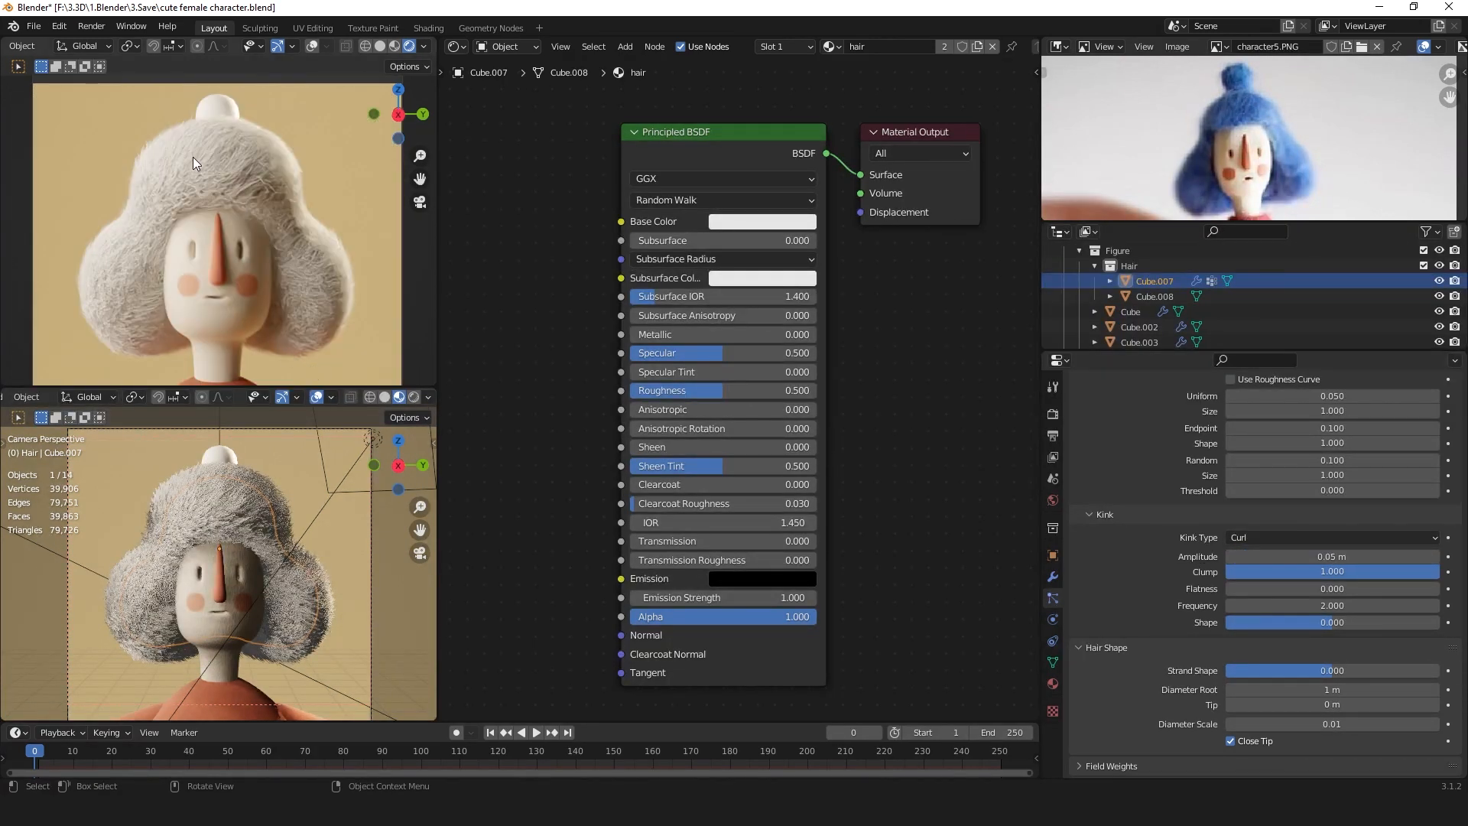
{"action": "mouse_move", "coordinate": [283, 267]}
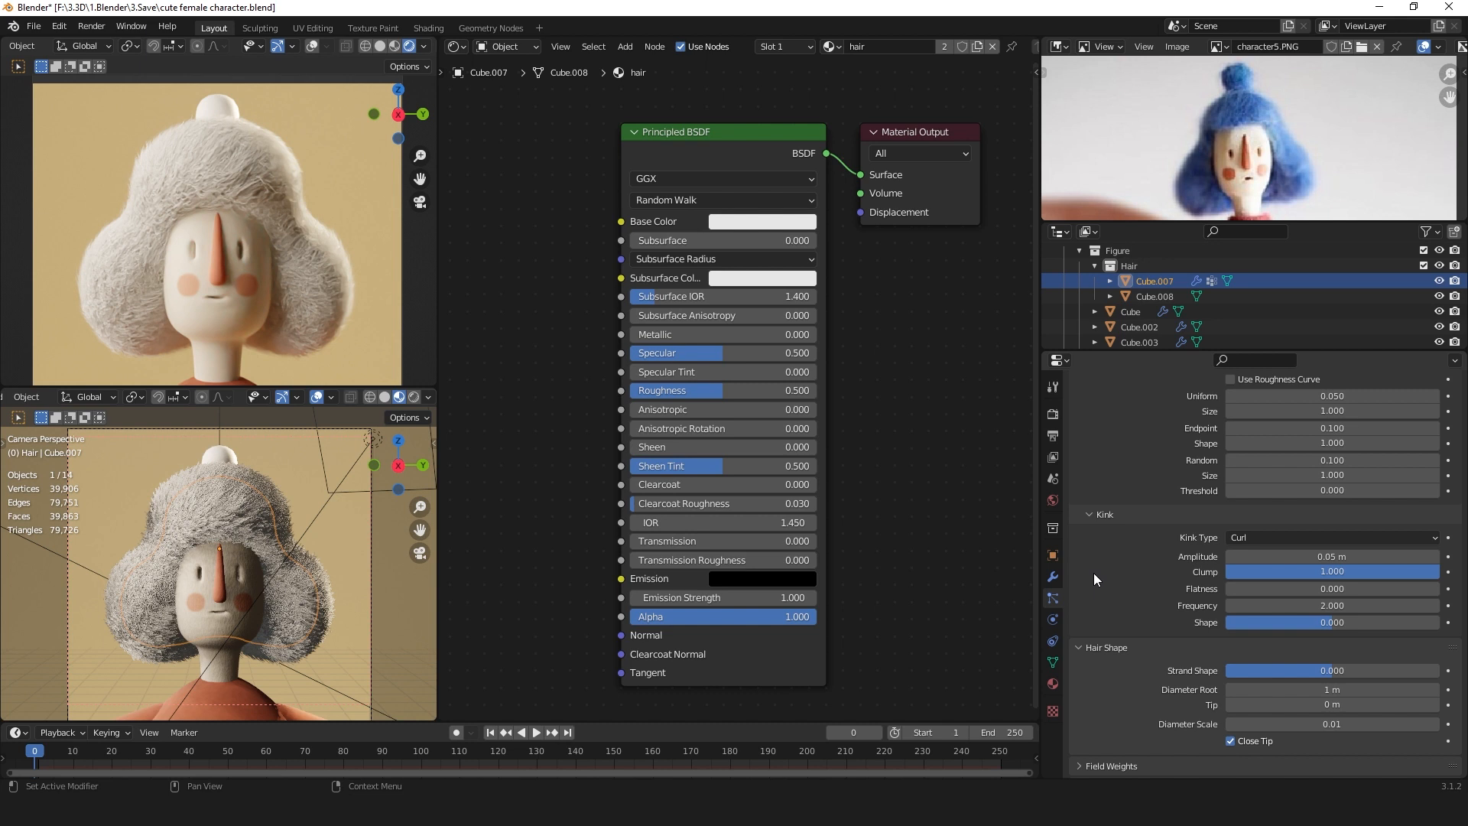
Set the Hair Shape root diameter to 0.2 m.
{"action": "left_click", "coordinate": [1332, 688]}
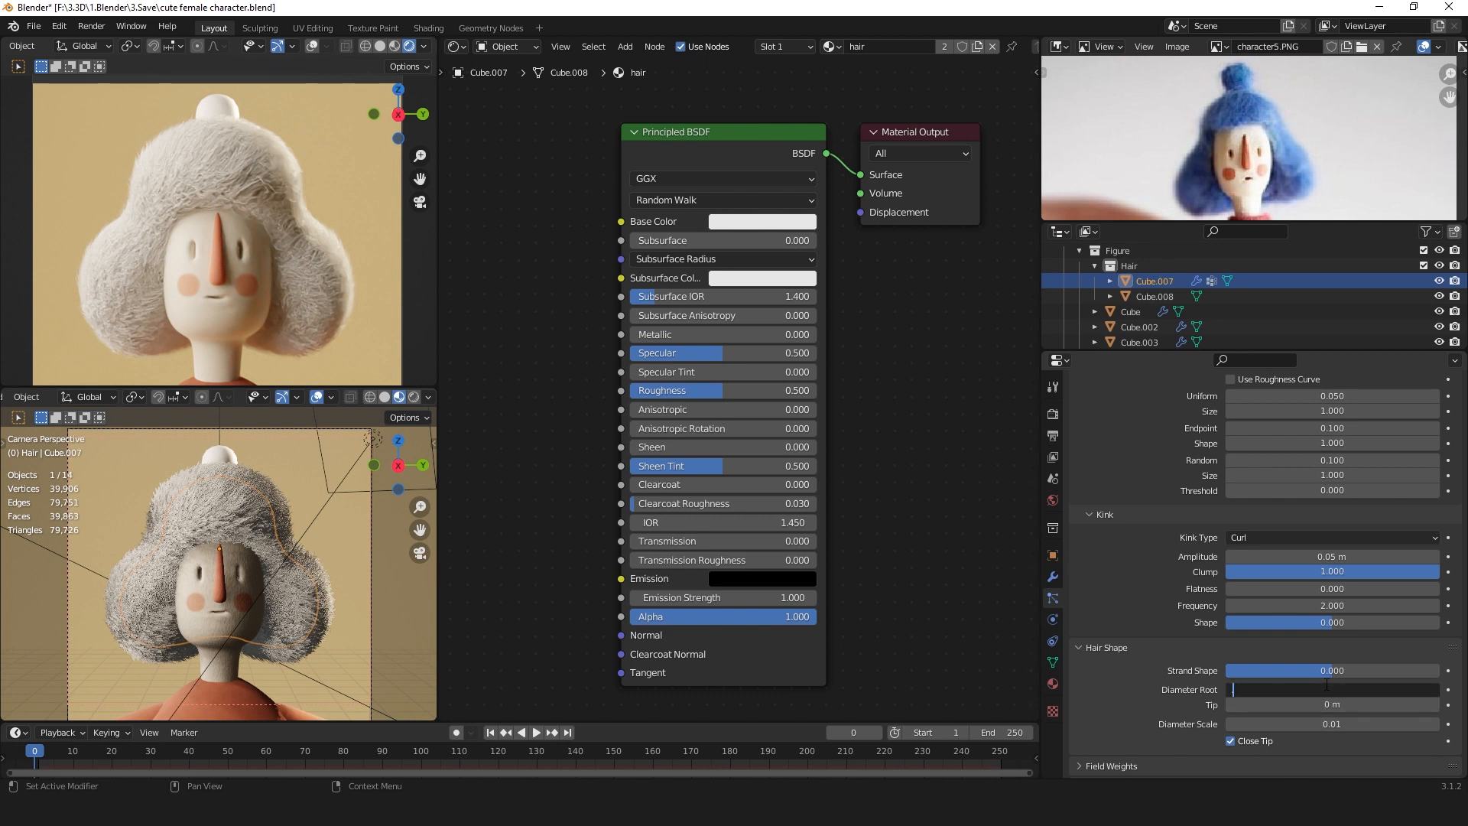
{"action": "type", "text": "0.2 m"}
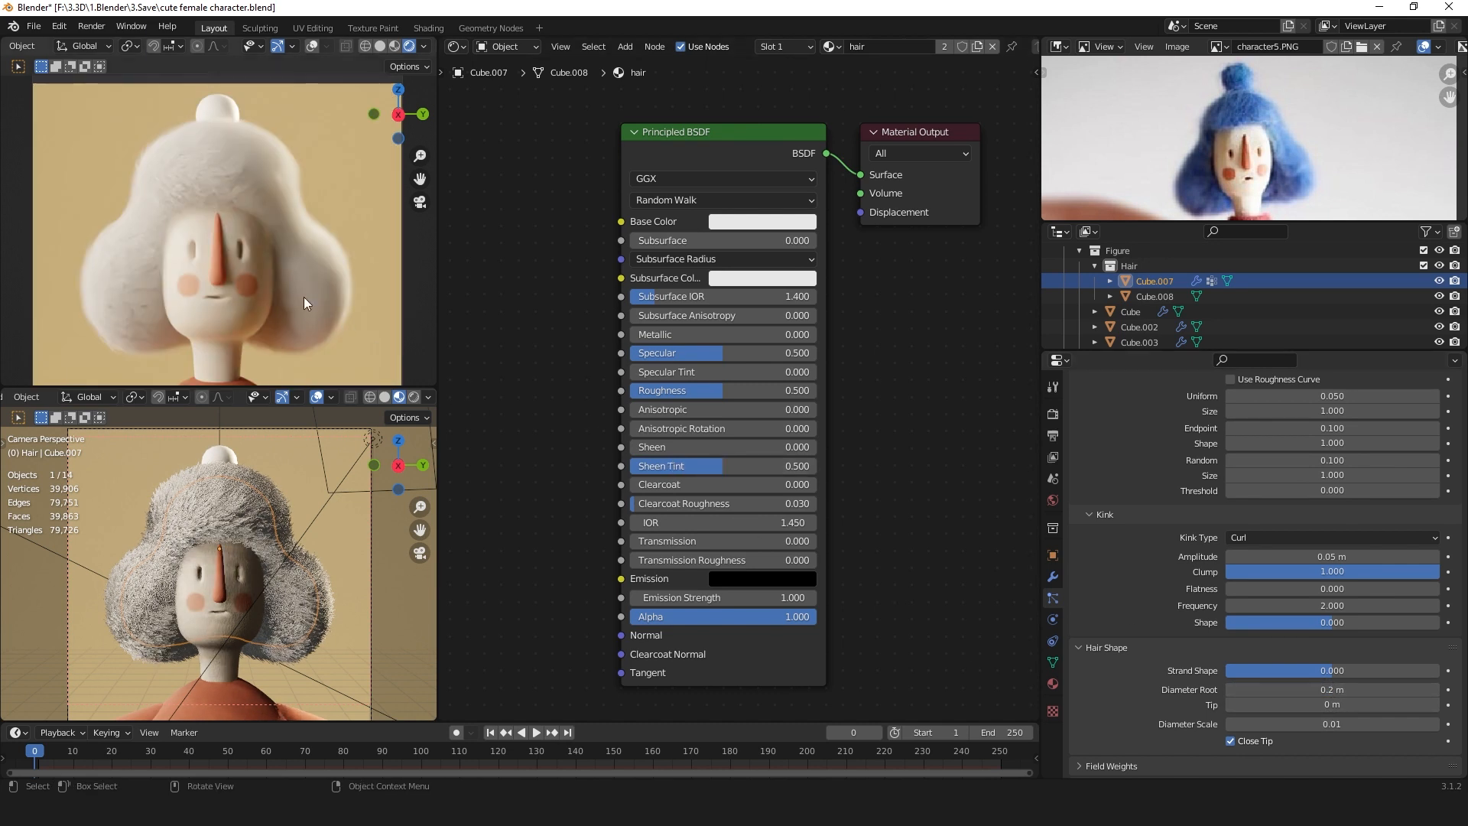
{"action": "mouse_move", "coordinate": [285, 194]}
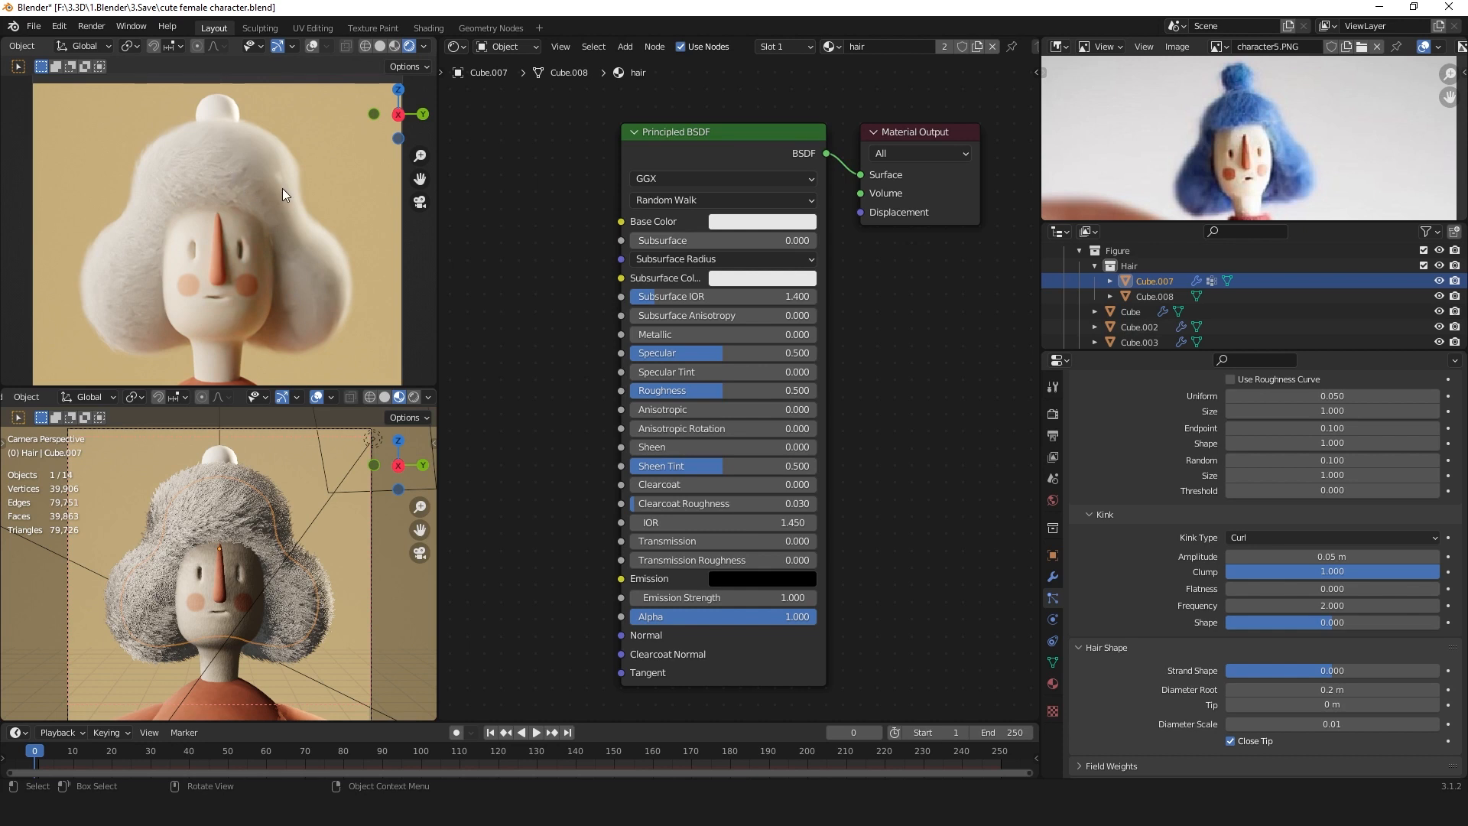
{"action": "mouse_move", "coordinate": [263, 205]}
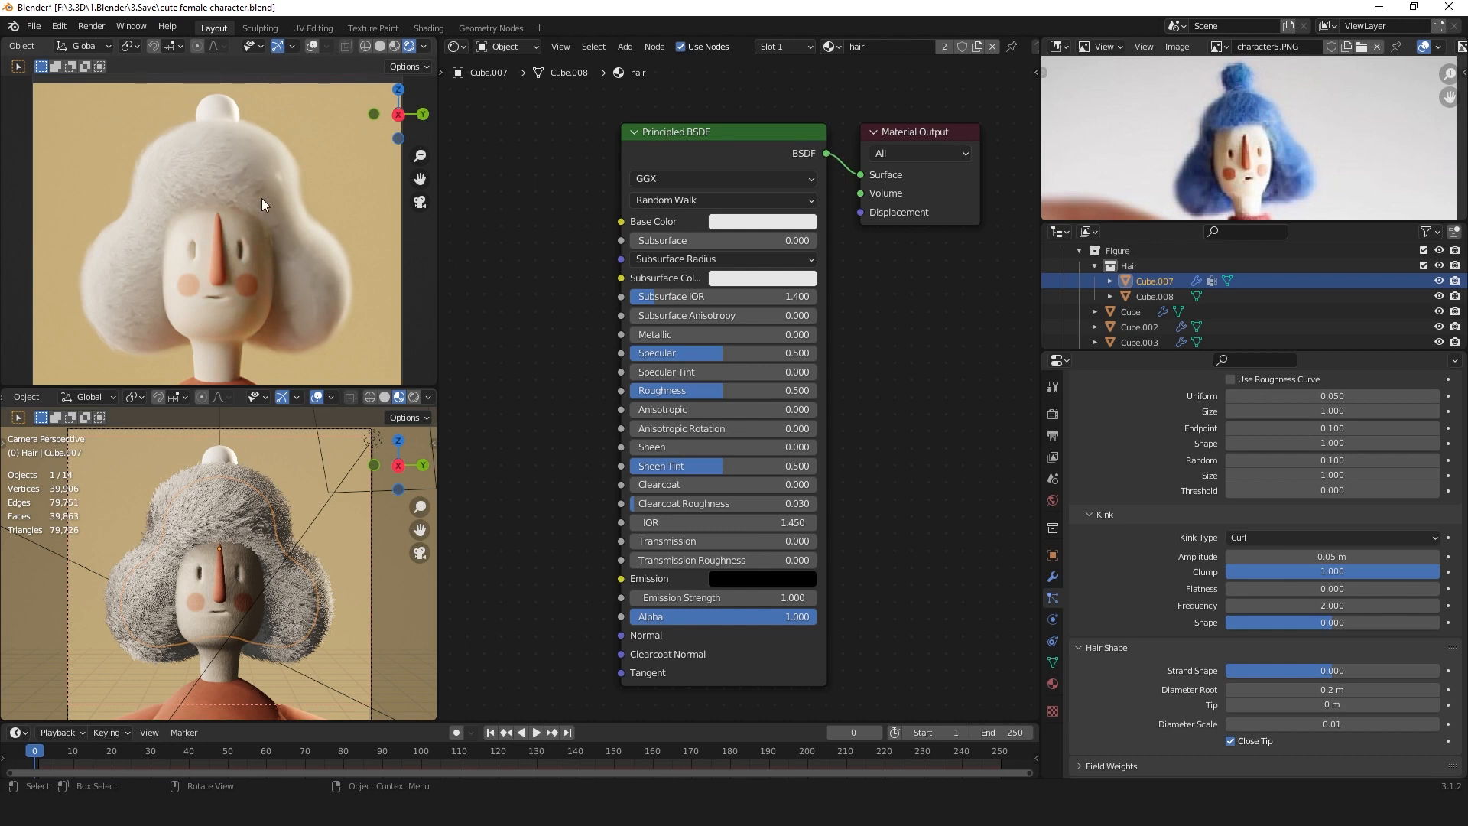
{"action": "mouse_move", "coordinate": [278, 205]}
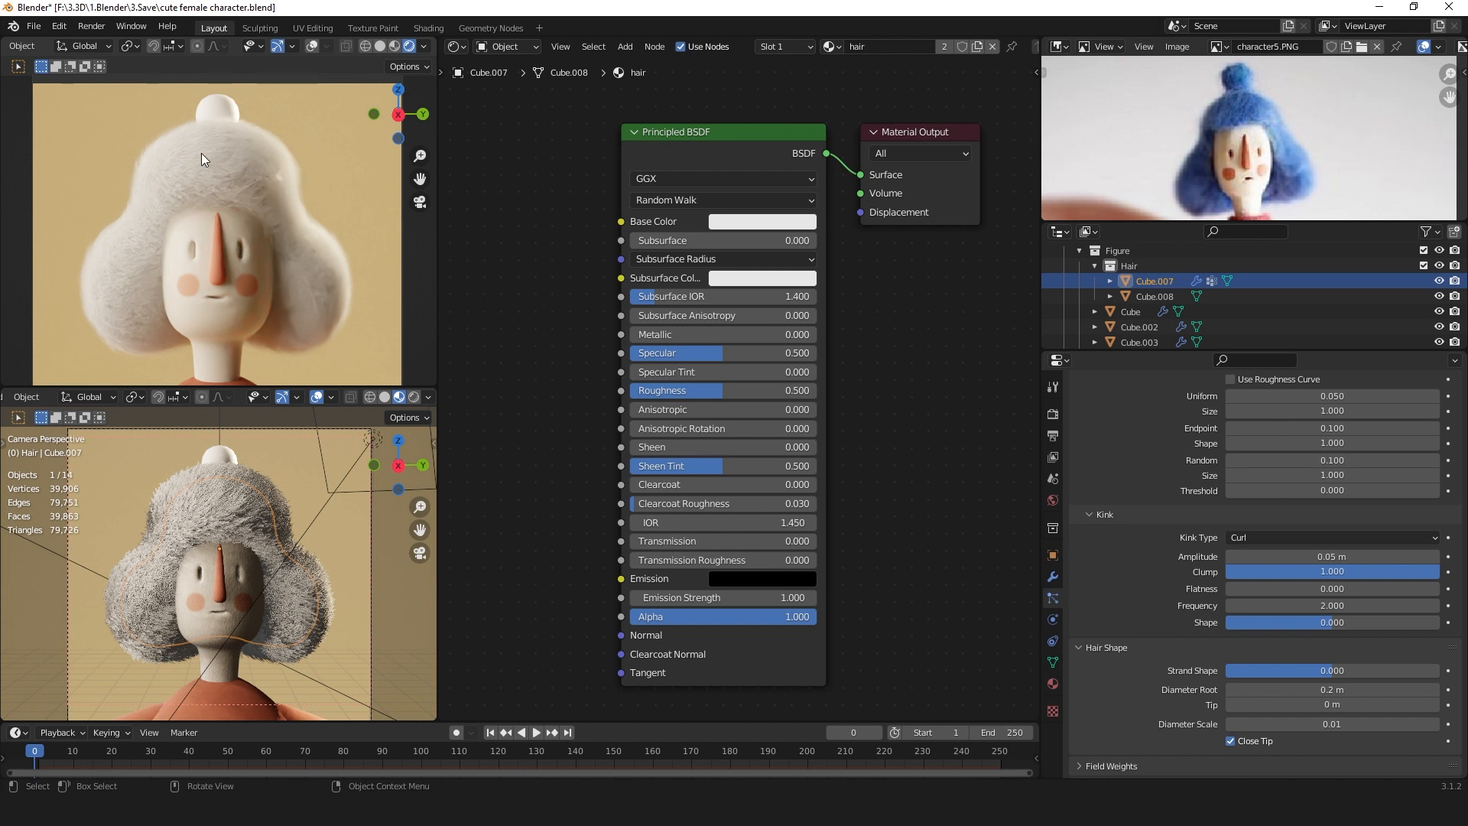
{"action": "mouse_move", "coordinate": [177, 160]}
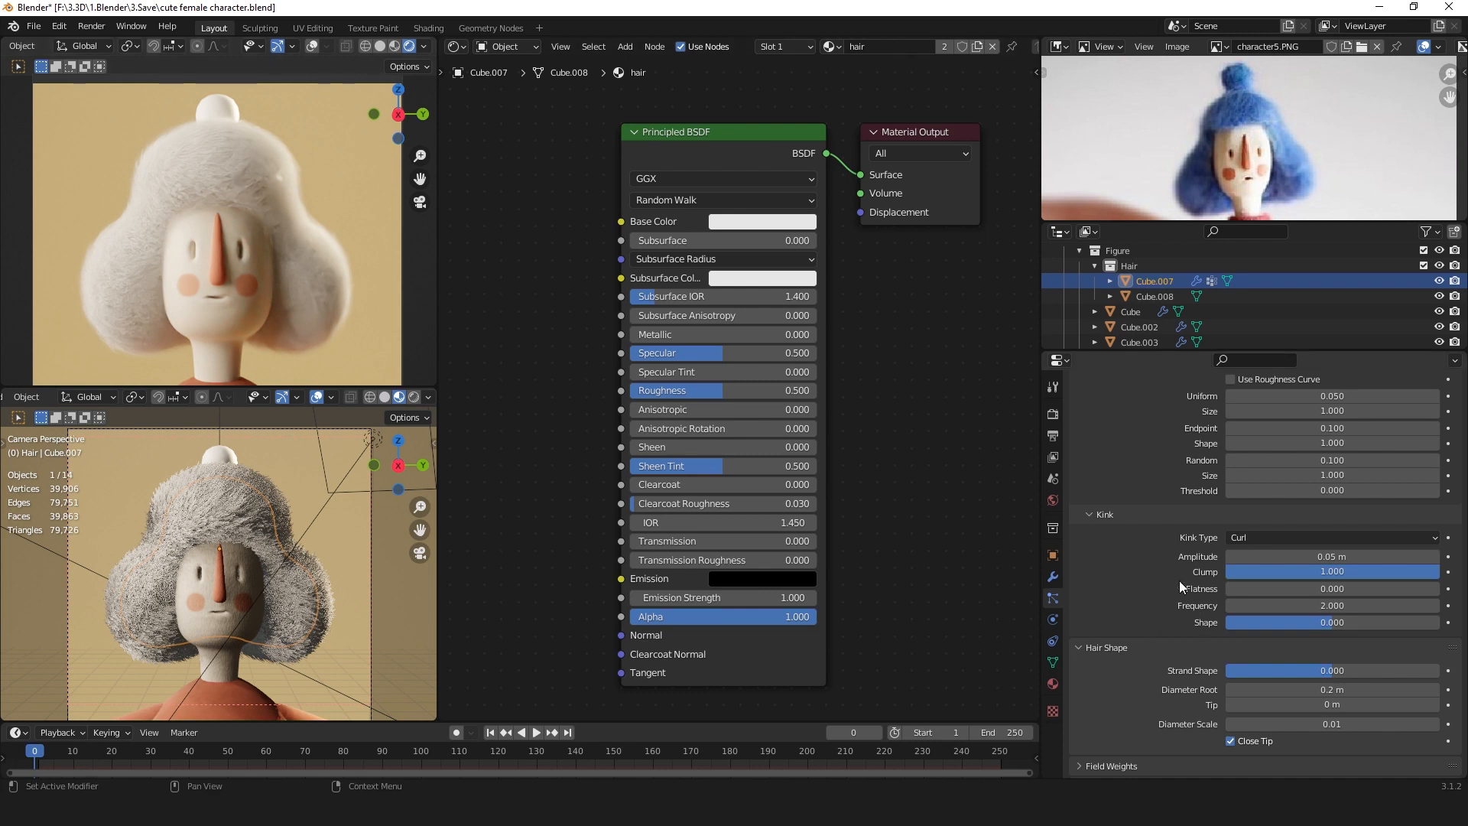
Add ParticleSystem.001 as Hair with 800 strands, 0.18 m length and interpolated children rendering 20.
{"action": "left_click", "coordinate": [1052, 597]}
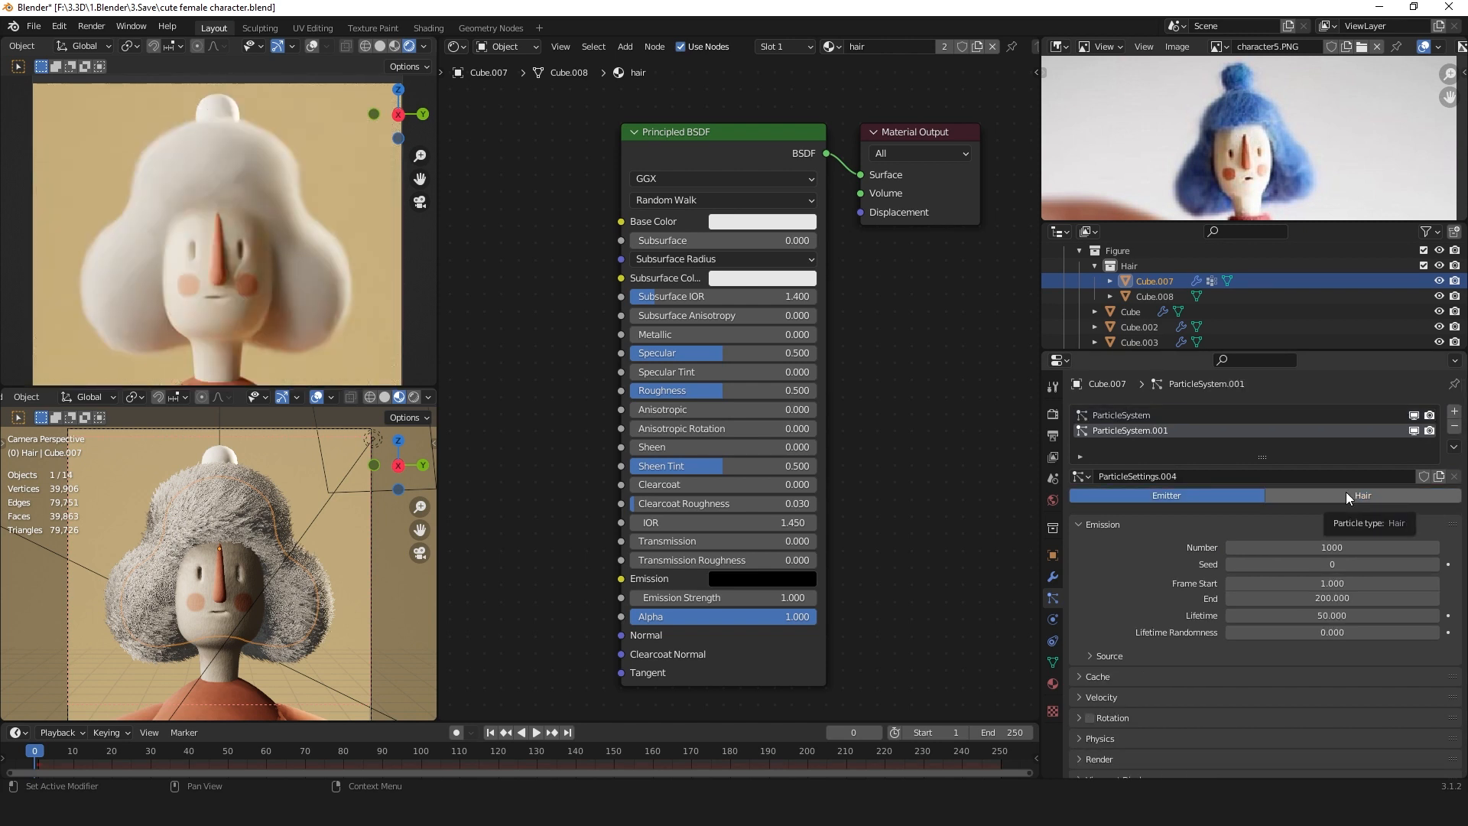
{"action": "left_click", "coordinate": [1363, 496]}
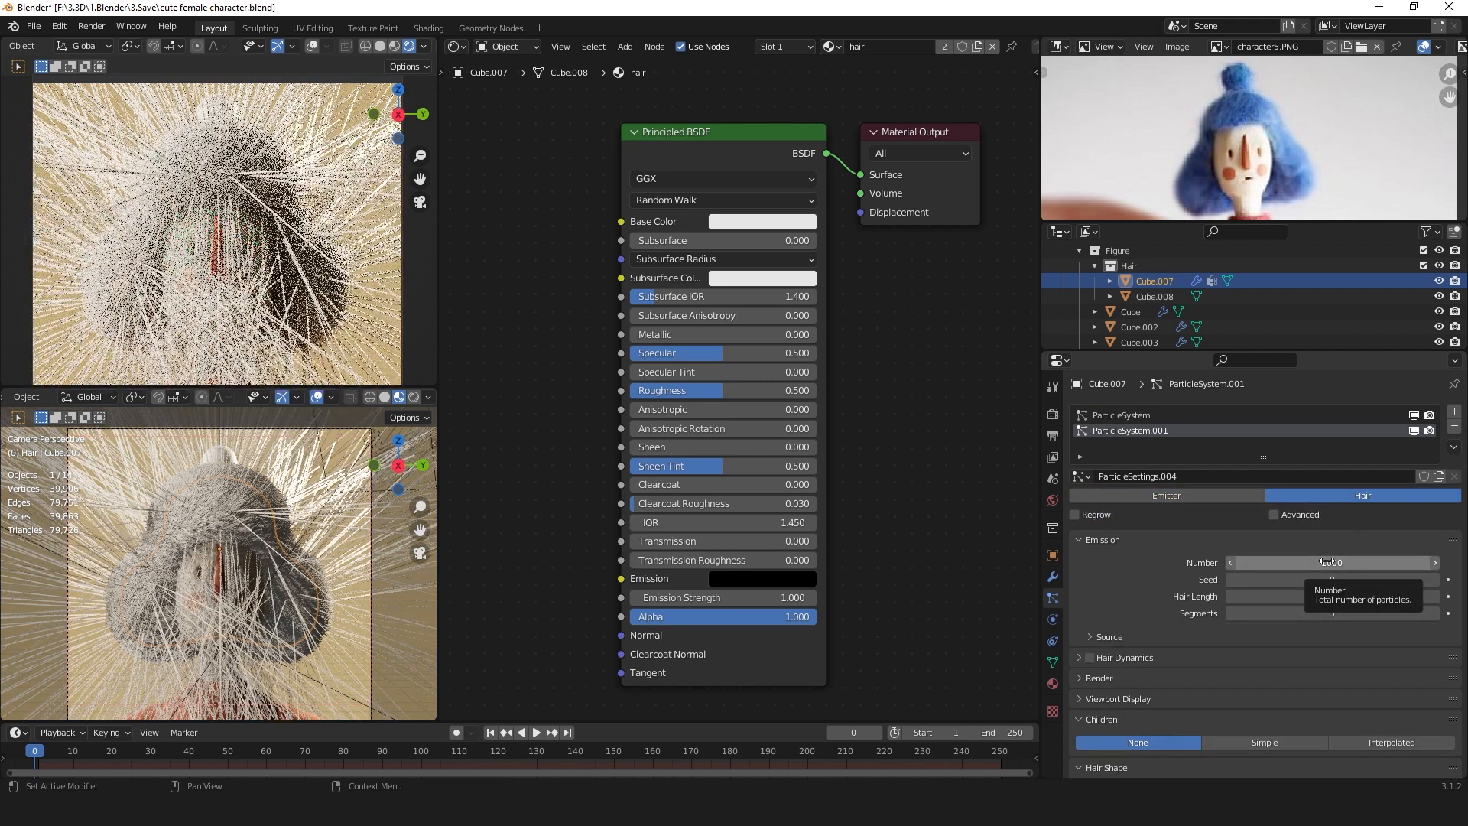
{"action": "left_click", "coordinate": [1331, 562]}
{"action": "type", "text": "800"}
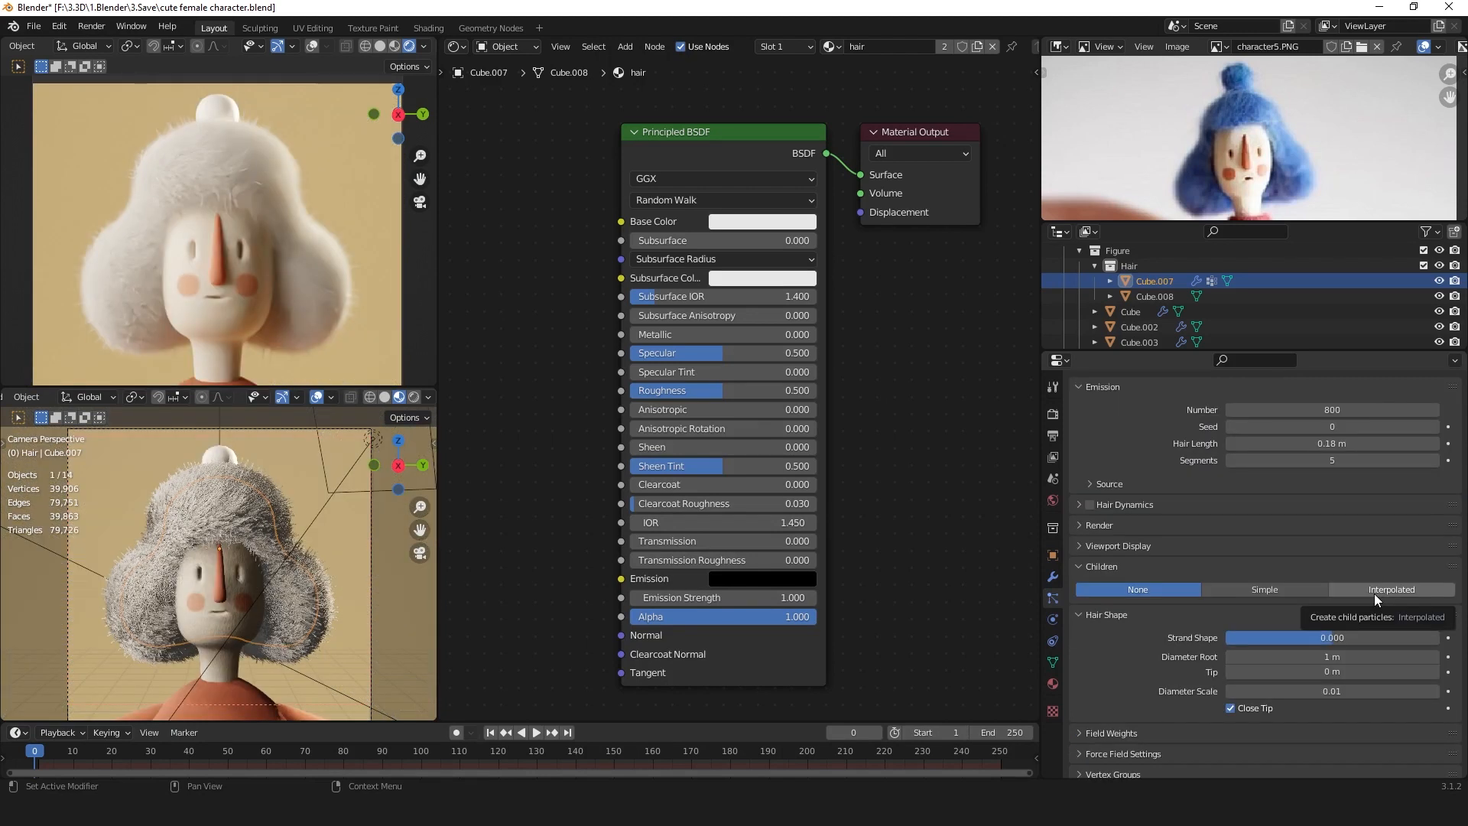
{"action": "left_click", "coordinate": [1392, 589]}
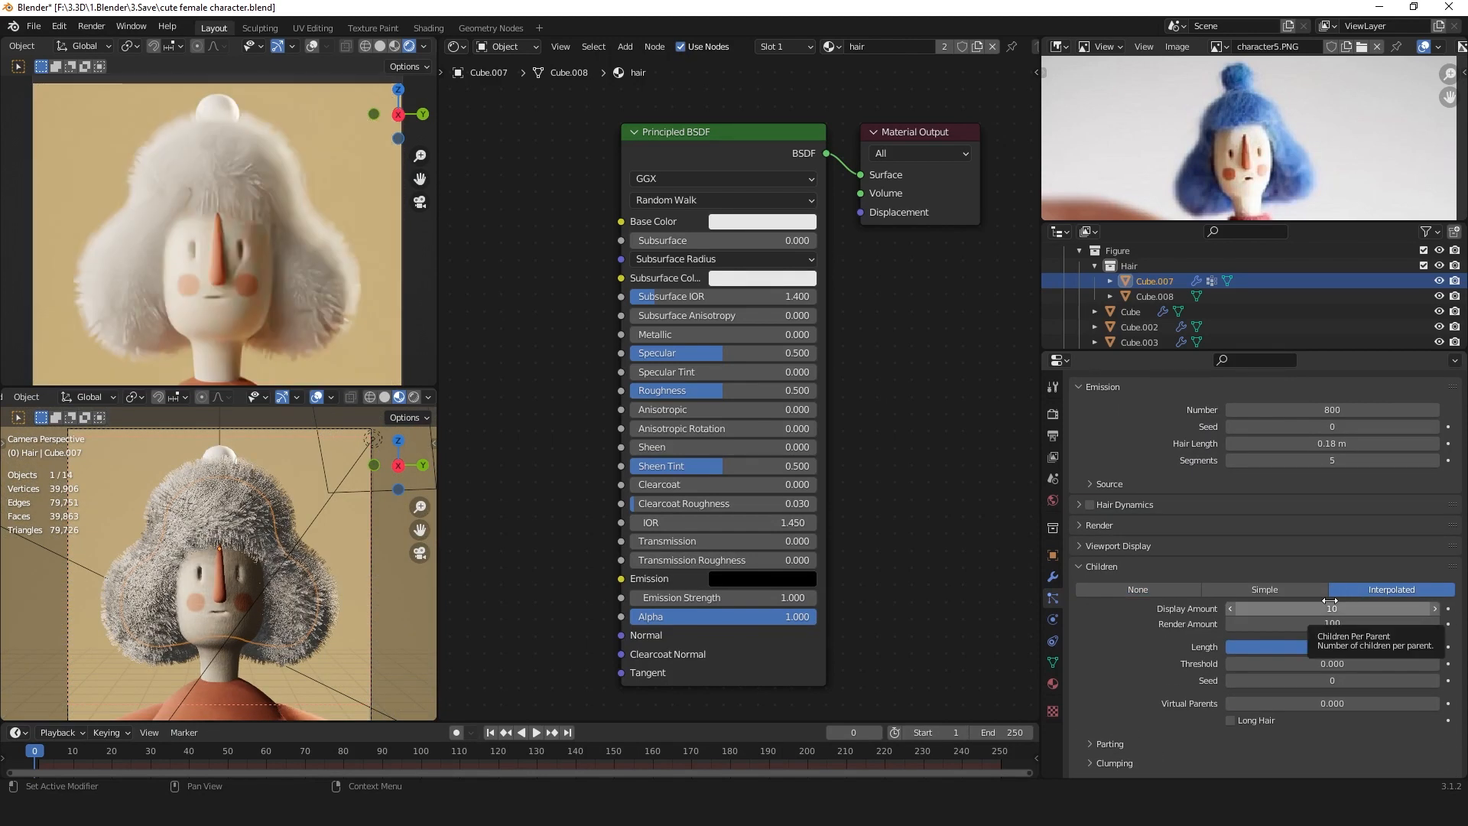
{"action": "mouse_move", "coordinate": [1332, 624]}
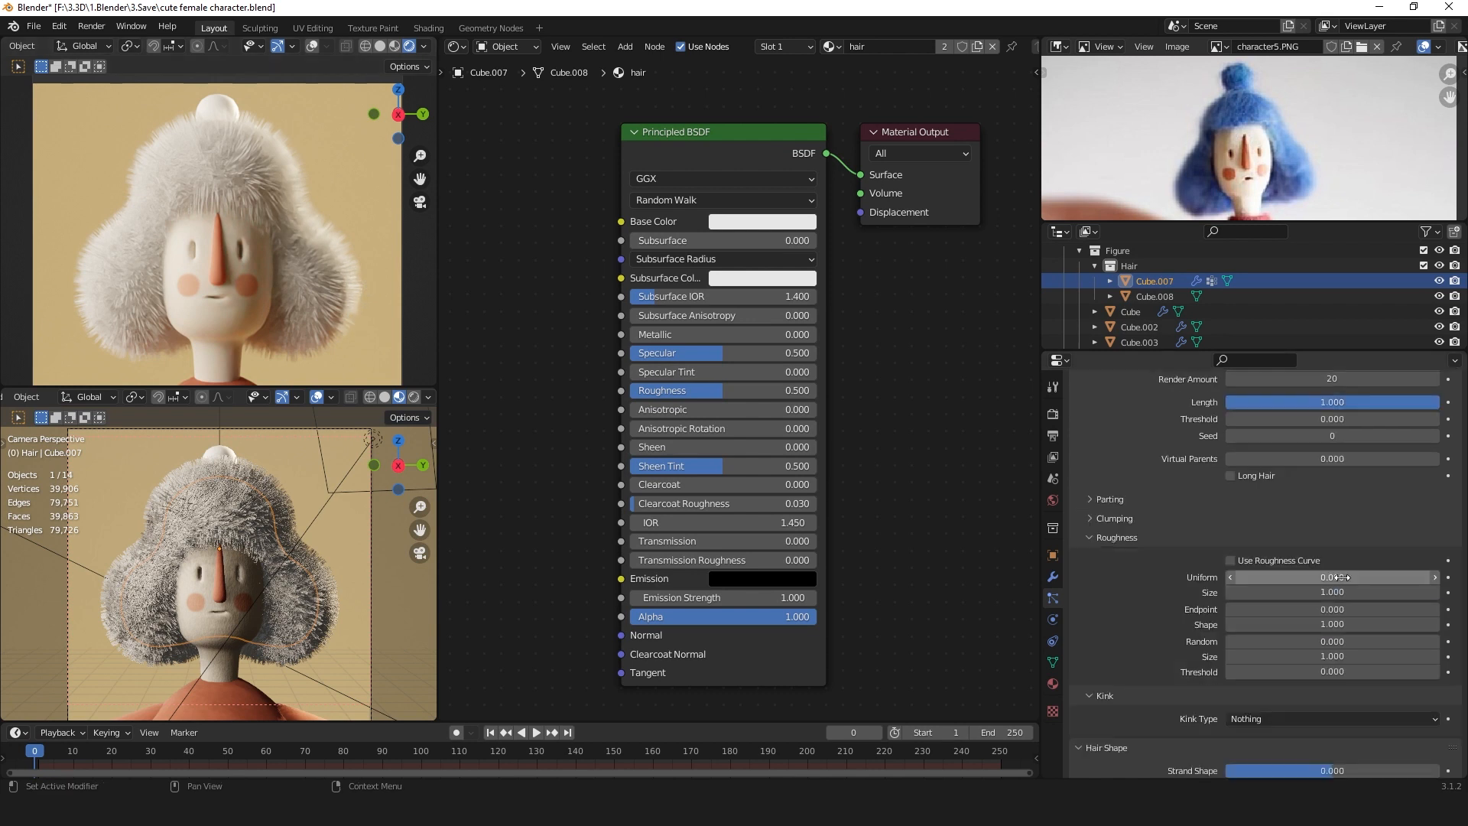
Give the second system roughness uniform 0.18, endpoint 0.15, random 0.05 and a Wave kink.
{"action": "double_click", "coordinate": [1332, 578]}
{"action": "type", "text": "0.180"}
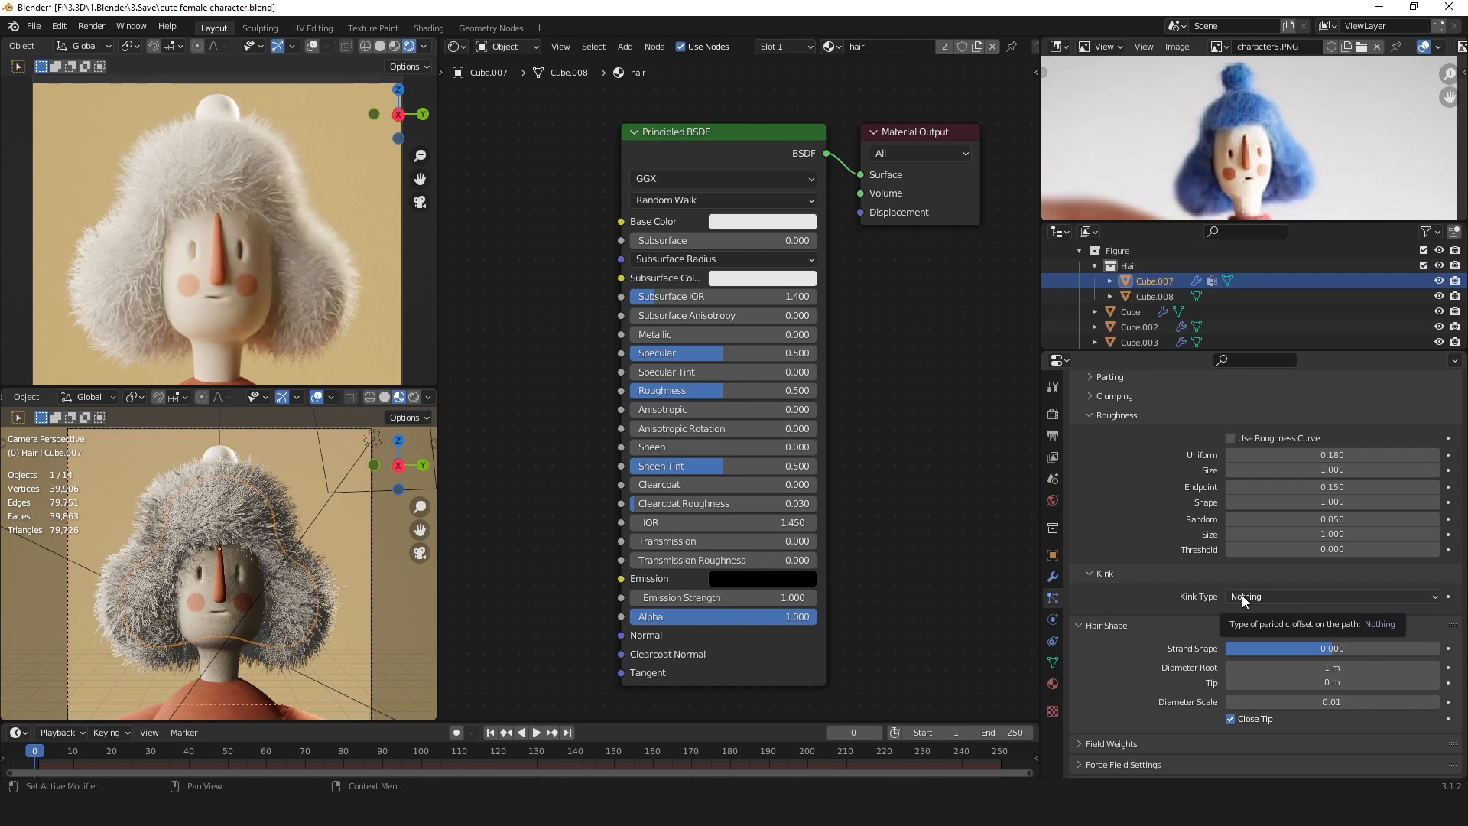
{"action": "left_click", "coordinate": [1330, 596]}
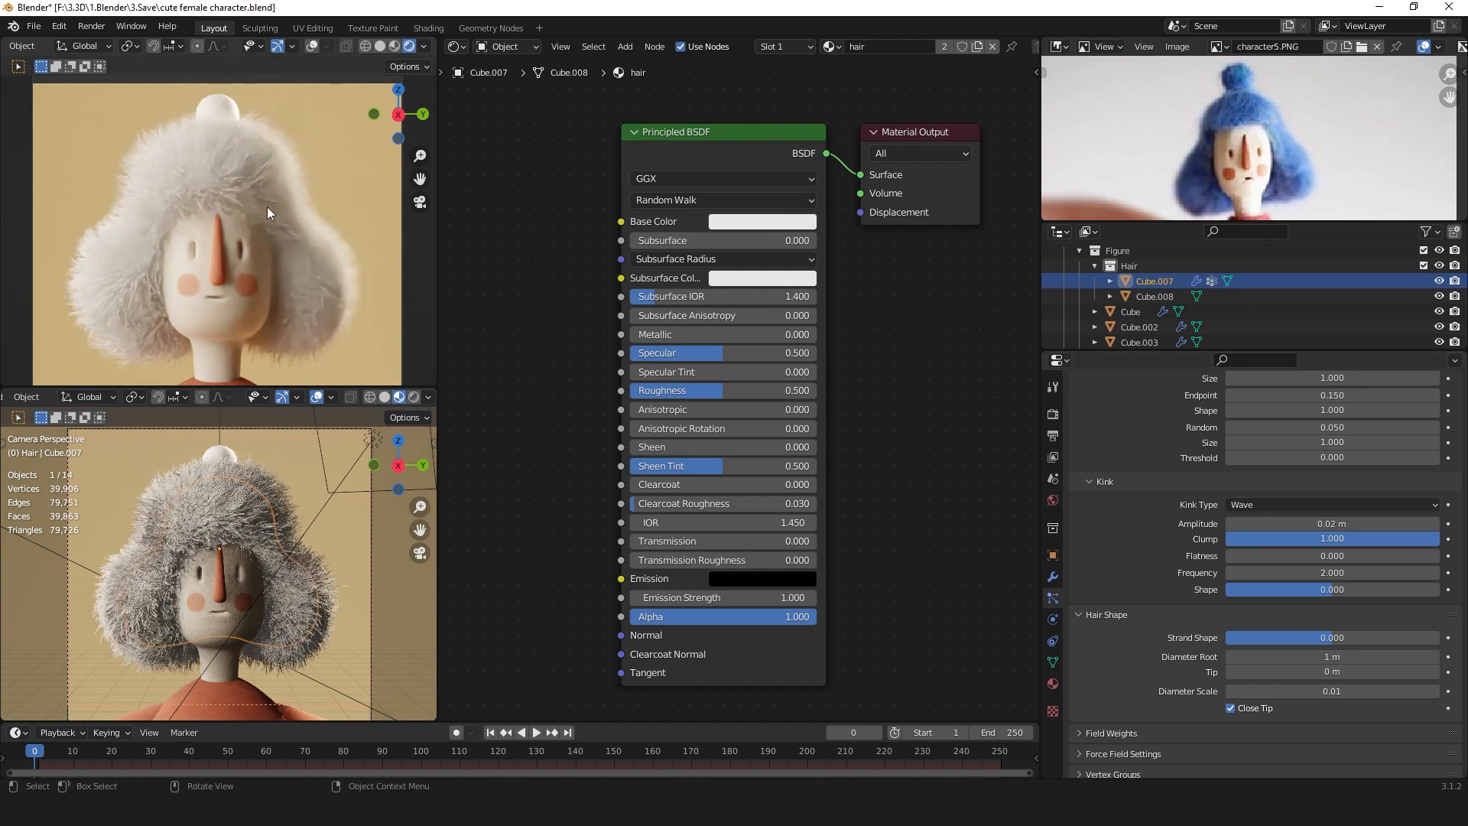
{"action": "mouse_move", "coordinate": [344, 277]}
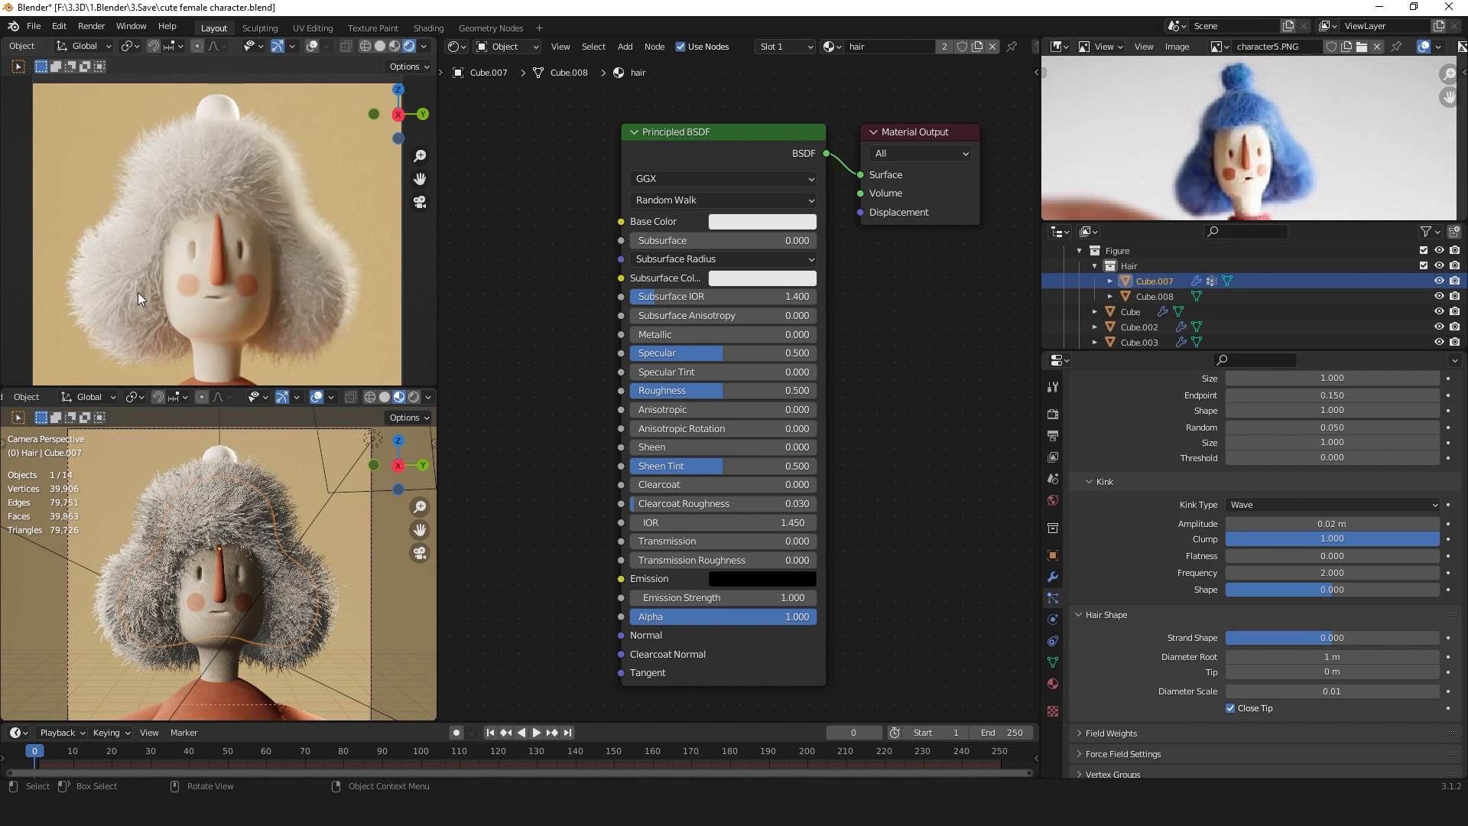
{"action": "mouse_move", "coordinate": [127, 291]}
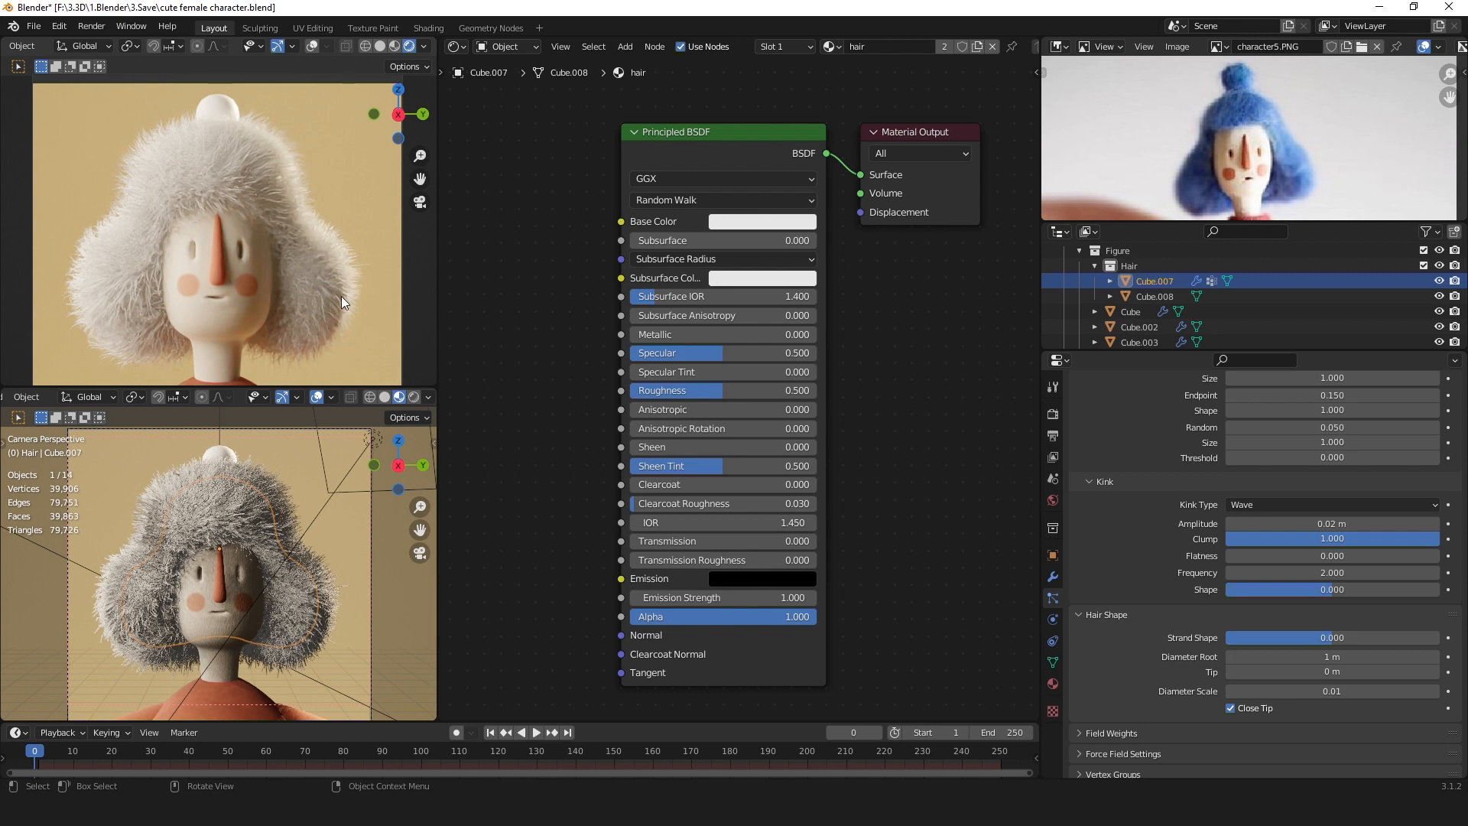
{"action": "mouse_move", "coordinate": [294, 342]}
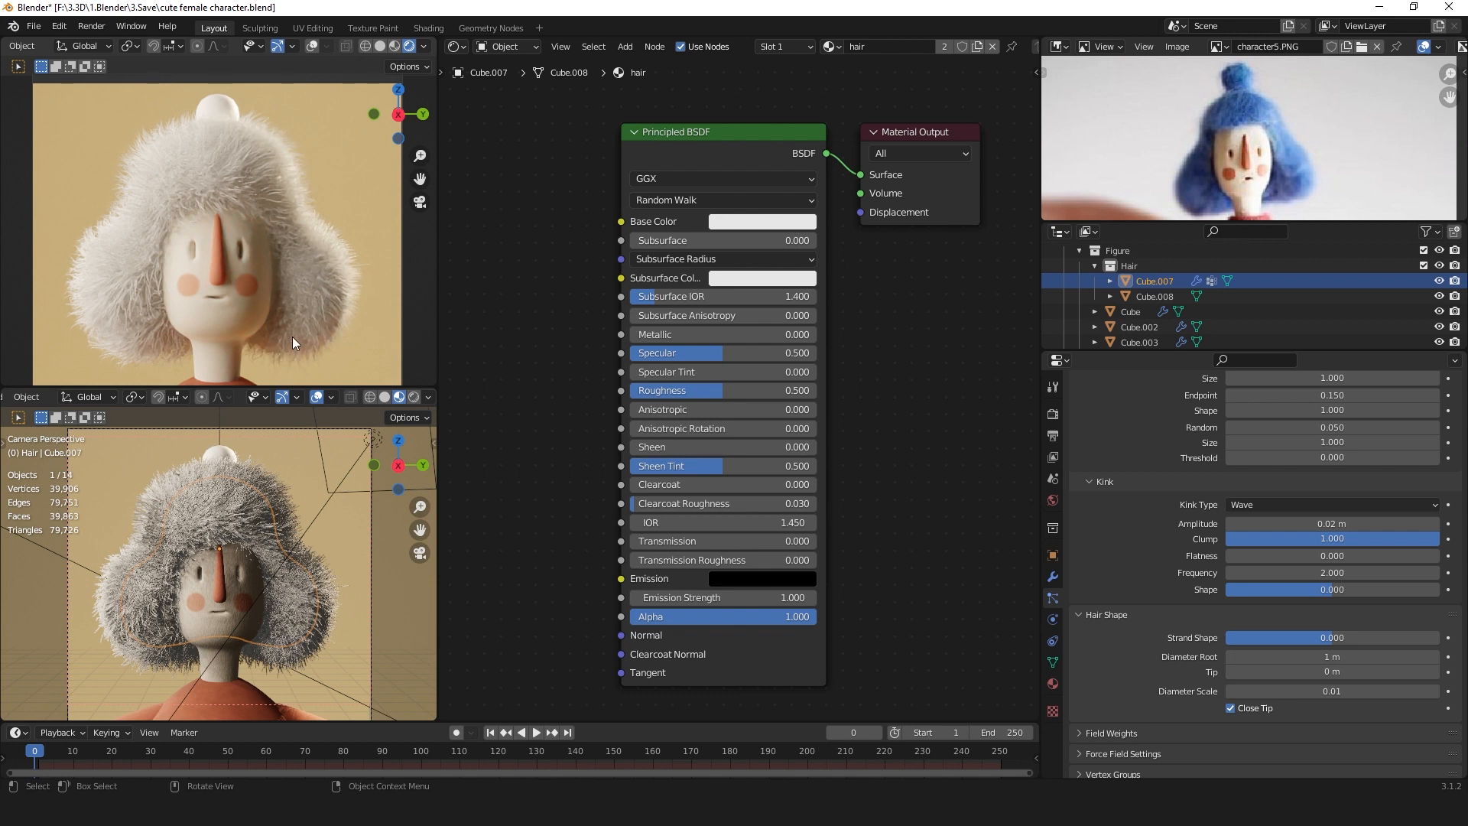
{"action": "mouse_move", "coordinate": [347, 280]}
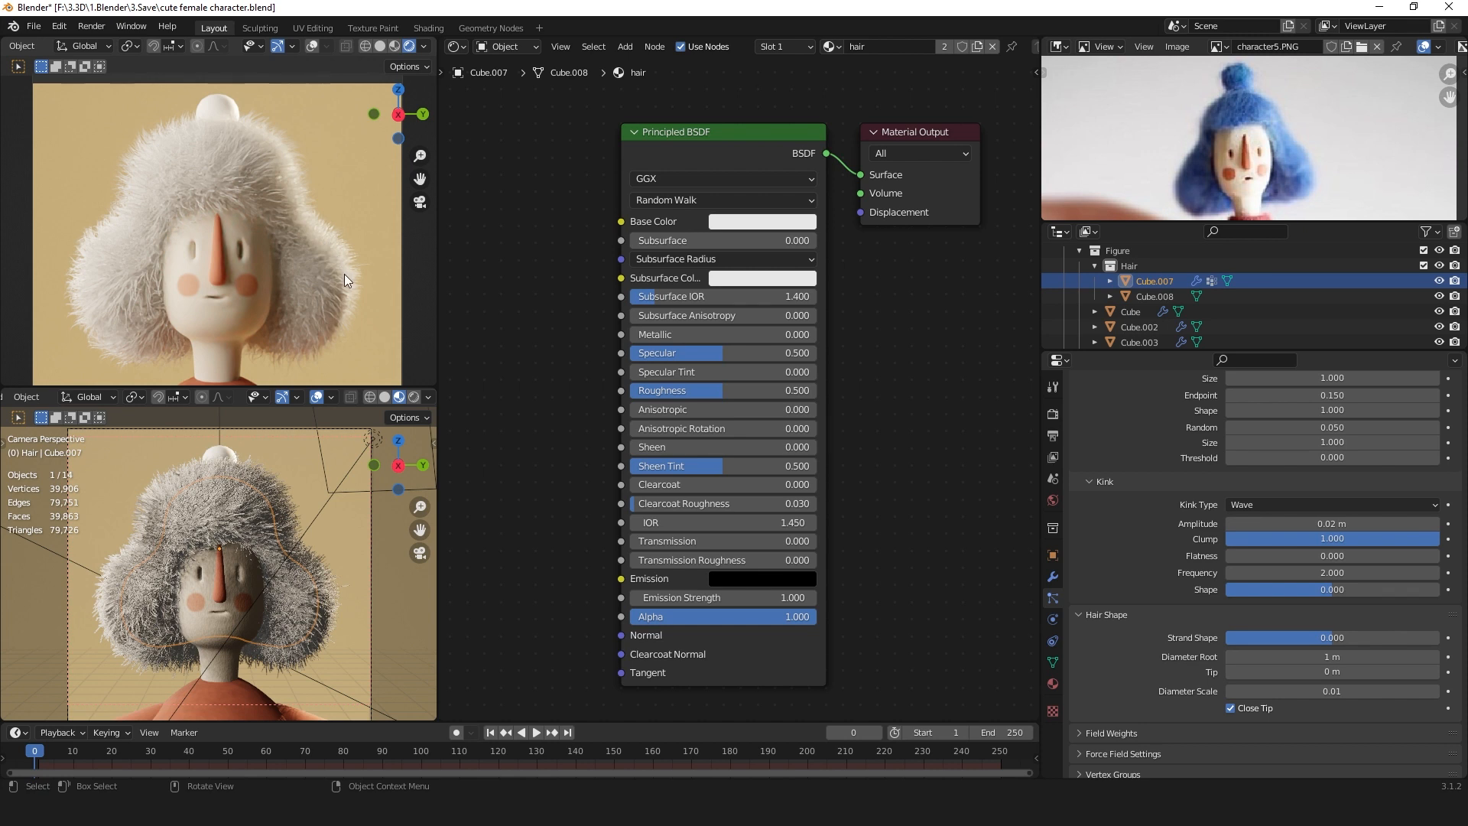
{"action": "mouse_move", "coordinate": [347, 254]}
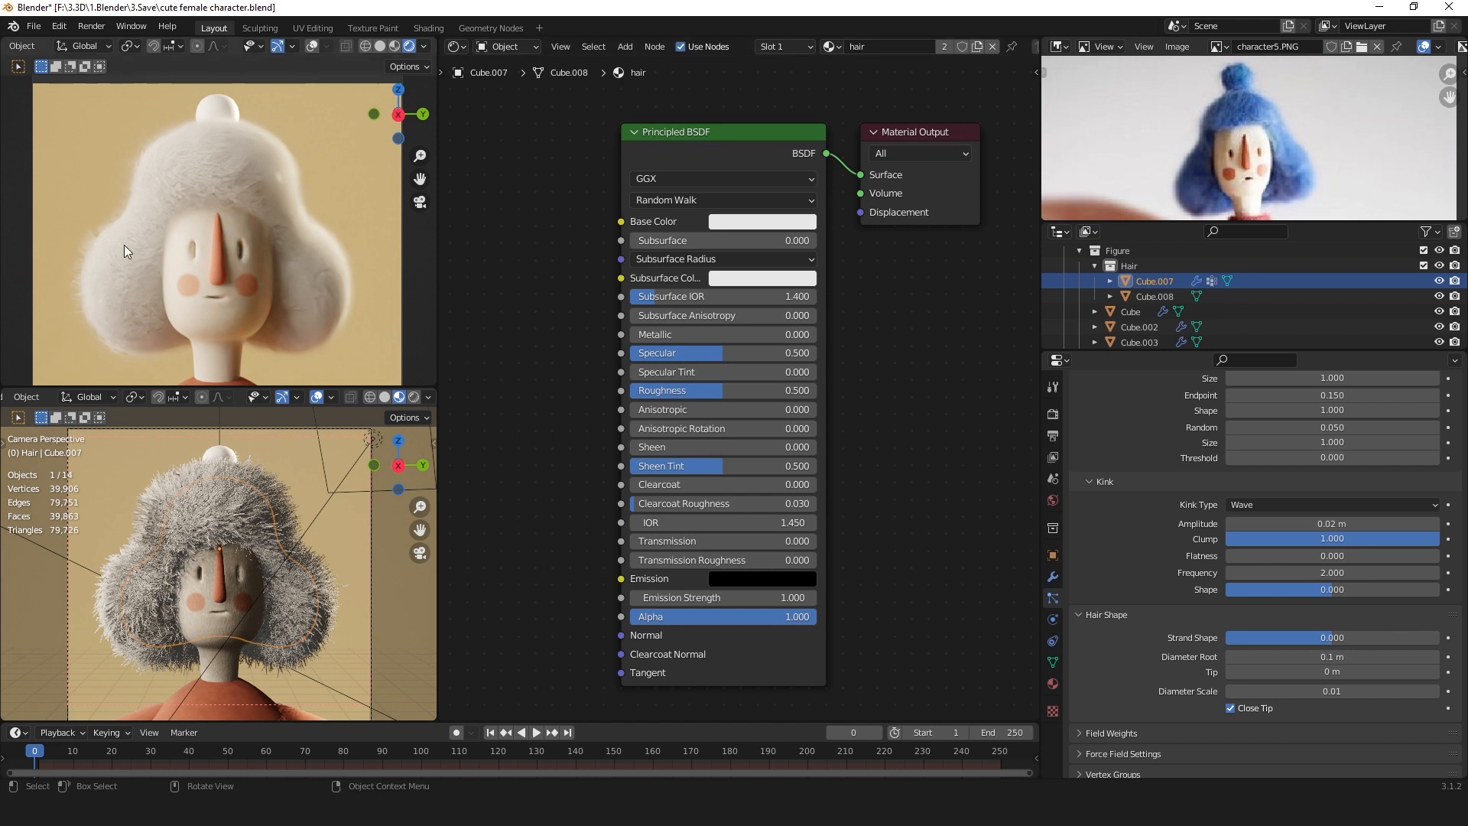
{"action": "mouse_move", "coordinate": [122, 273]}
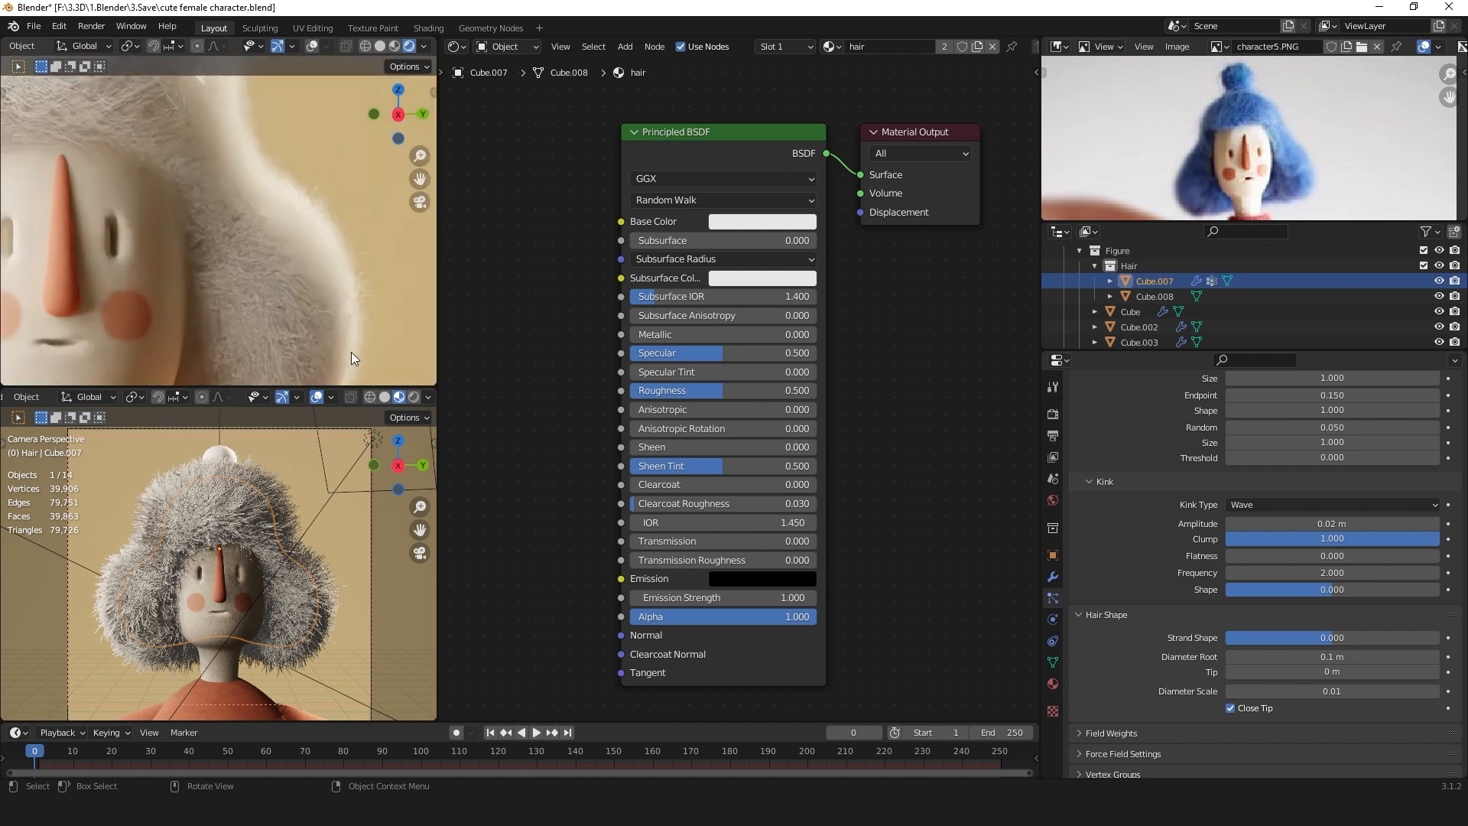
{"action": "mouse_move", "coordinate": [362, 309]}
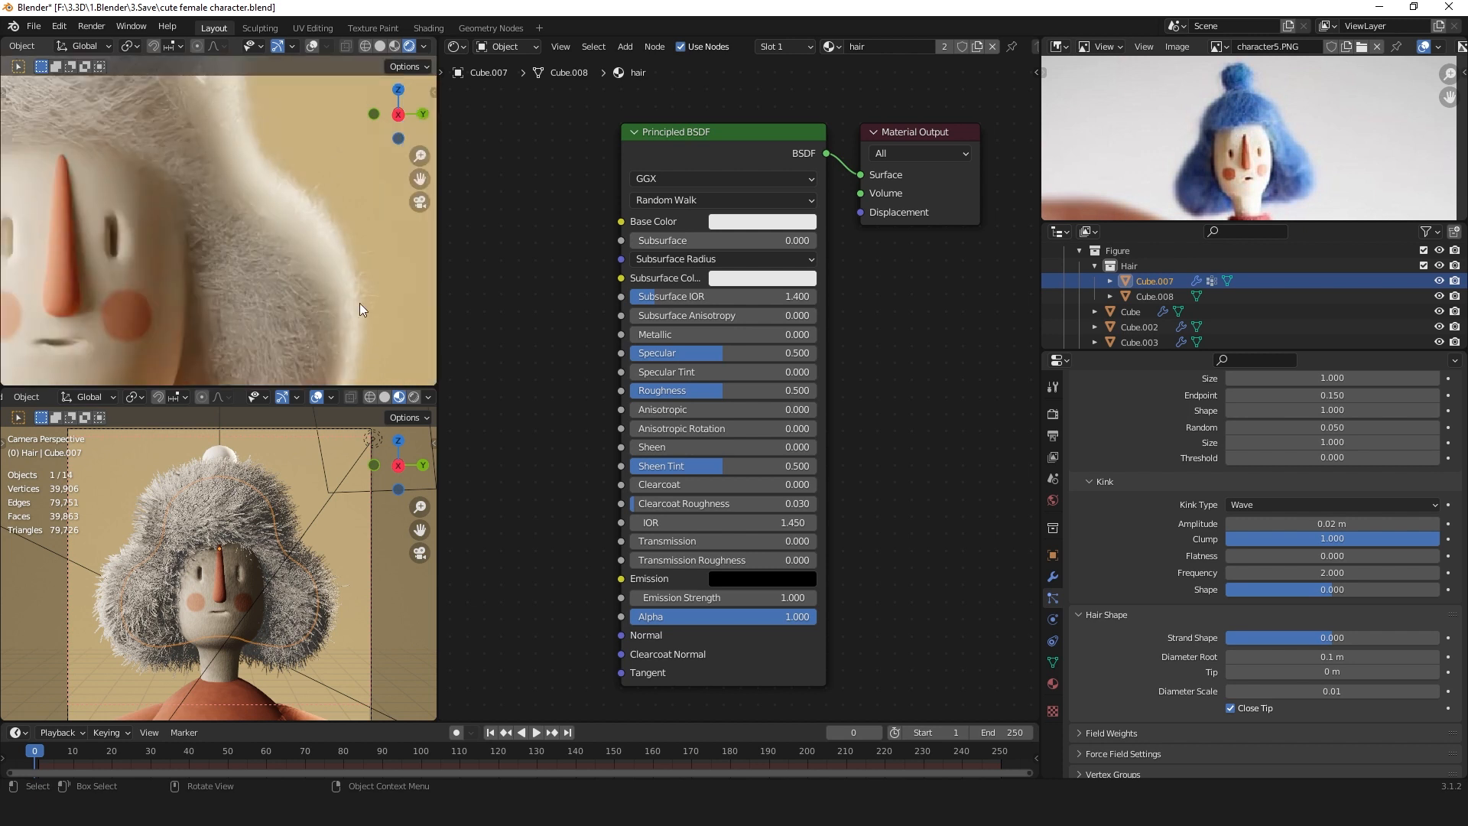
{"action": "mouse_move", "coordinate": [235, 253]}
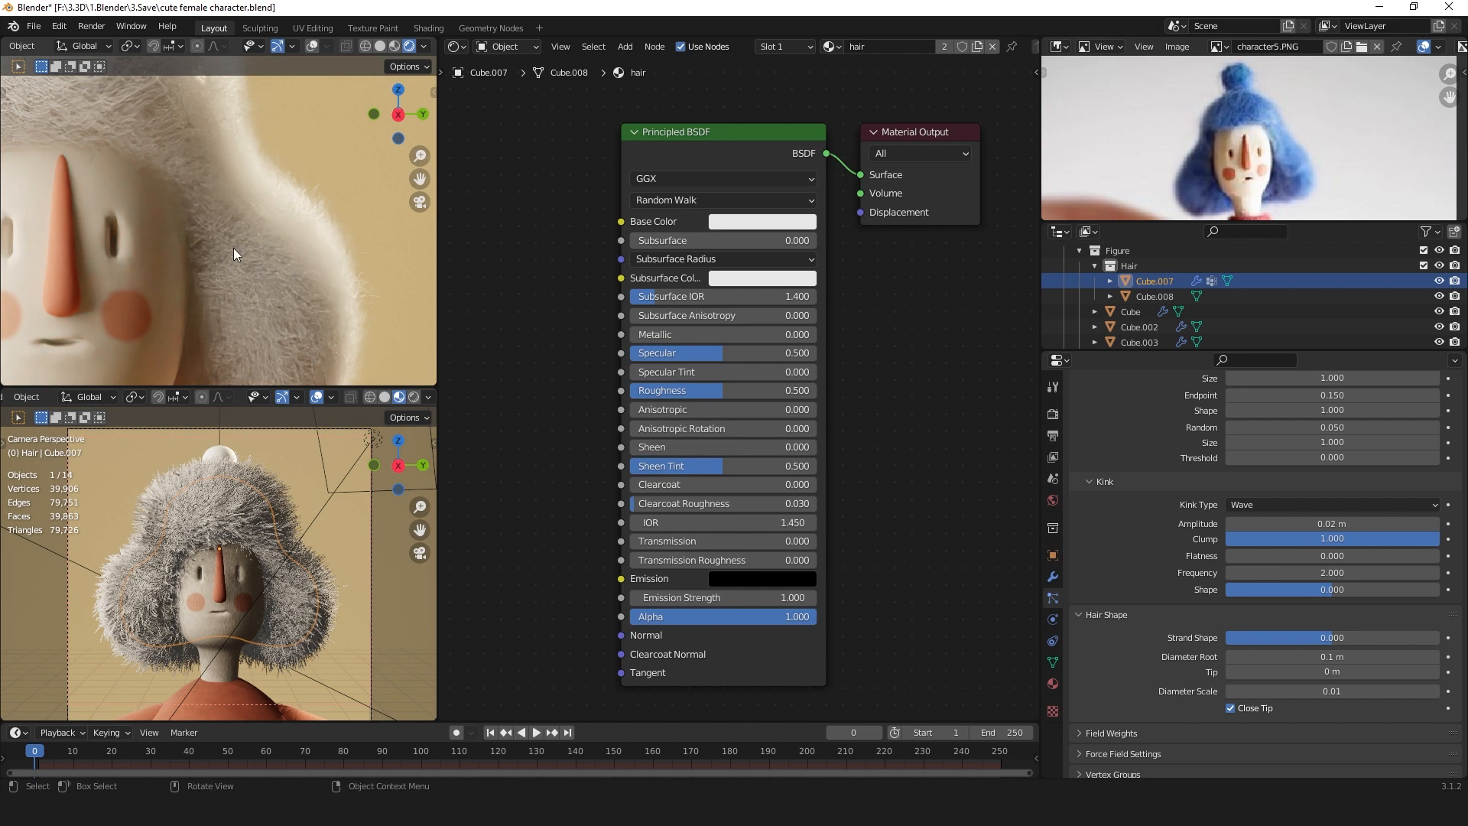
{"action": "mouse_move", "coordinate": [303, 226]}
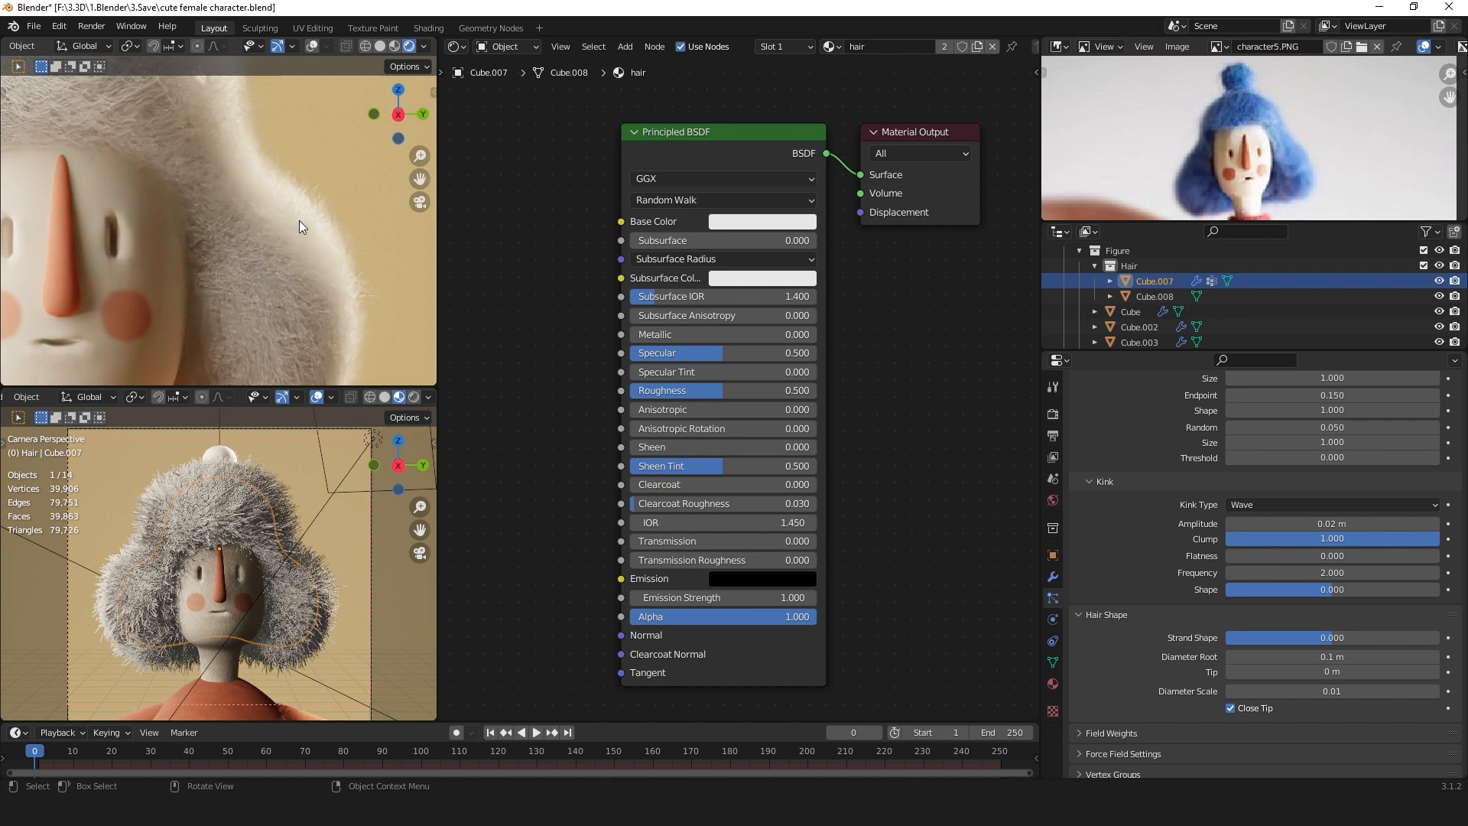
{"action": "mouse_move", "coordinate": [346, 251]}
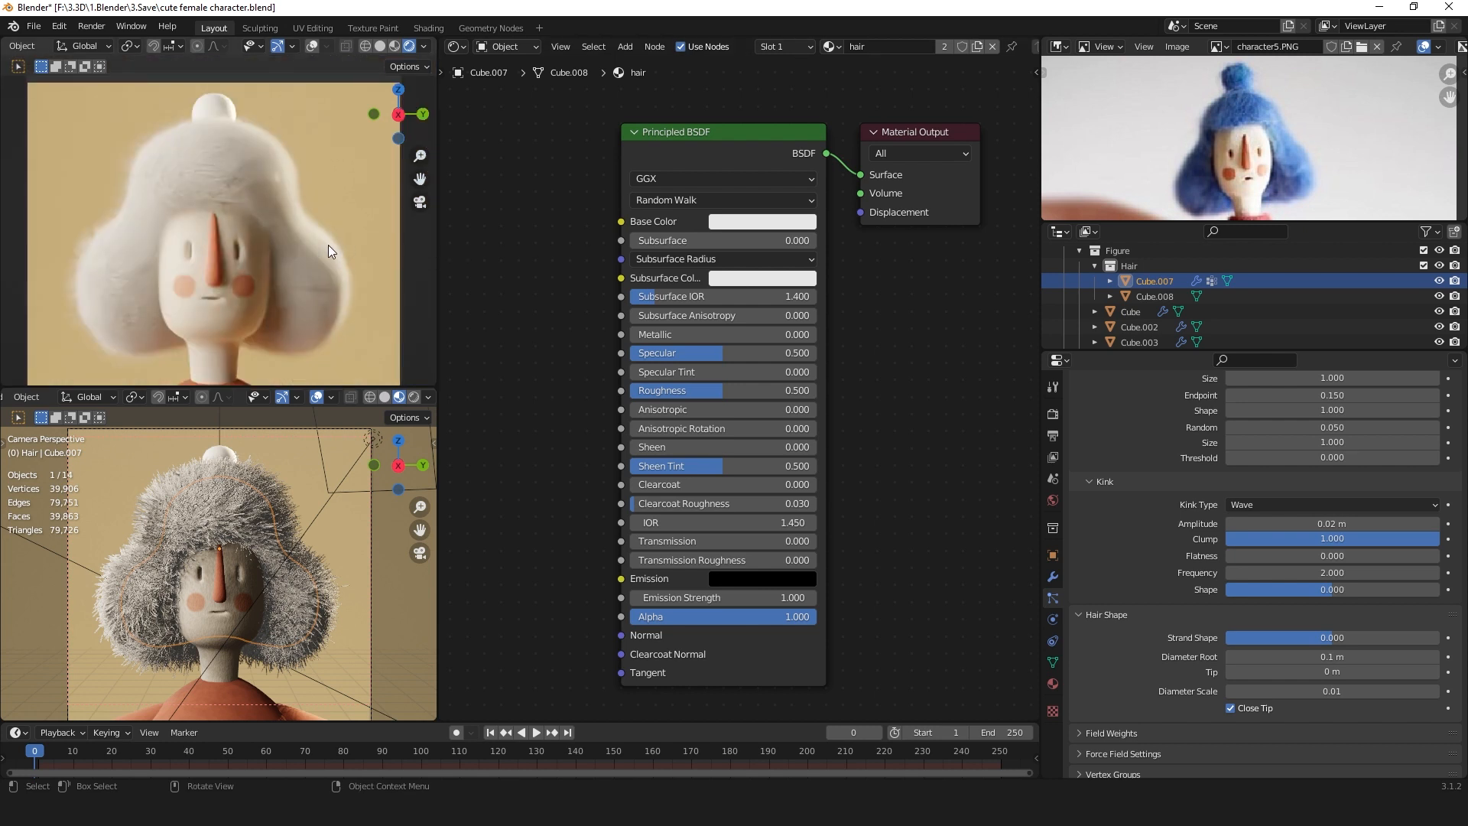
Select Cube.008 to show its 800-strand, 0.08 m hair system with interpolated children.
{"action": "left_click", "coordinate": [1154, 297]}
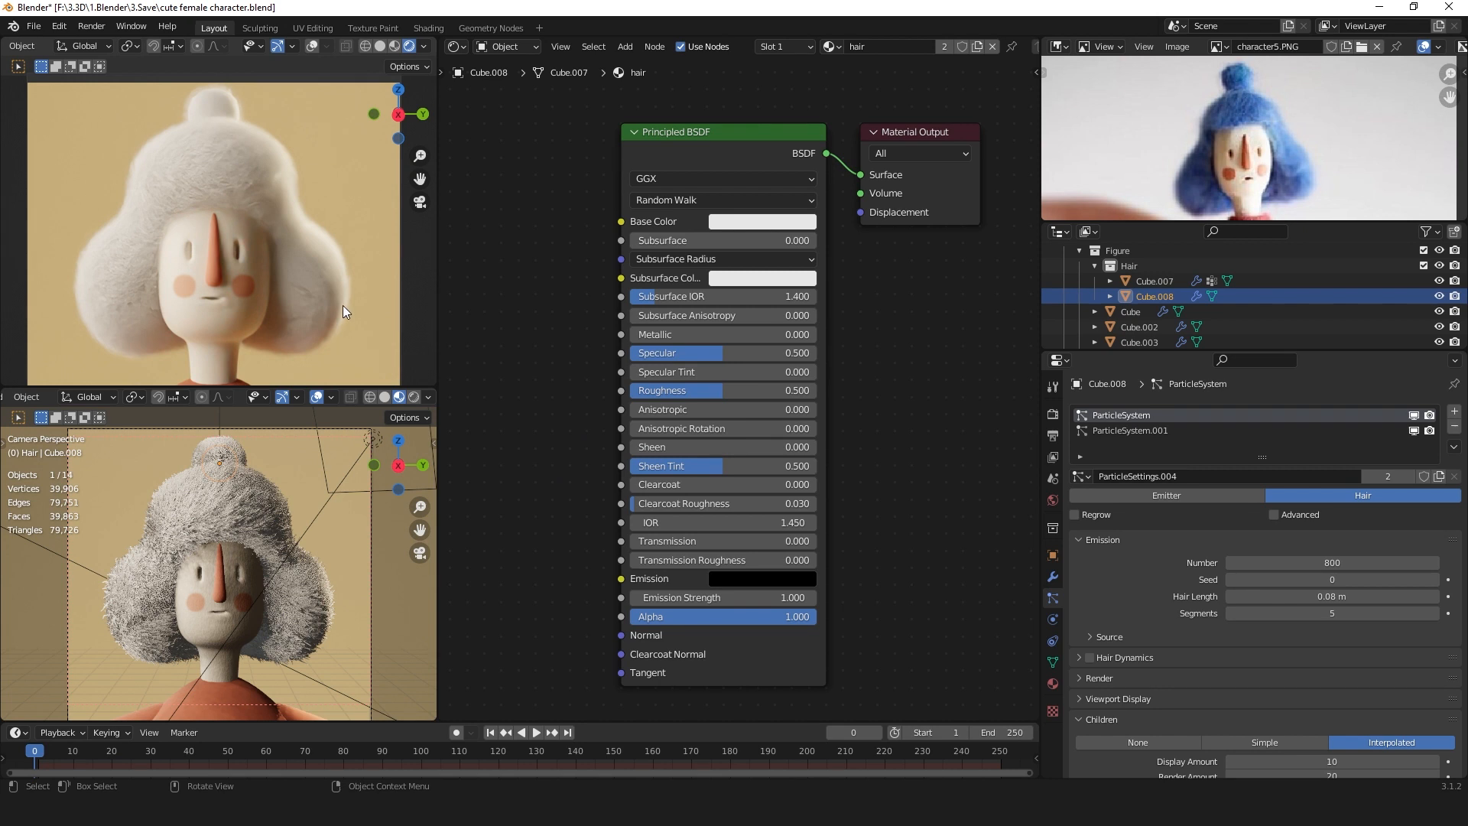
{"action": "mouse_move", "coordinate": [193, 161]}
{"action": "type", "text": "co"}
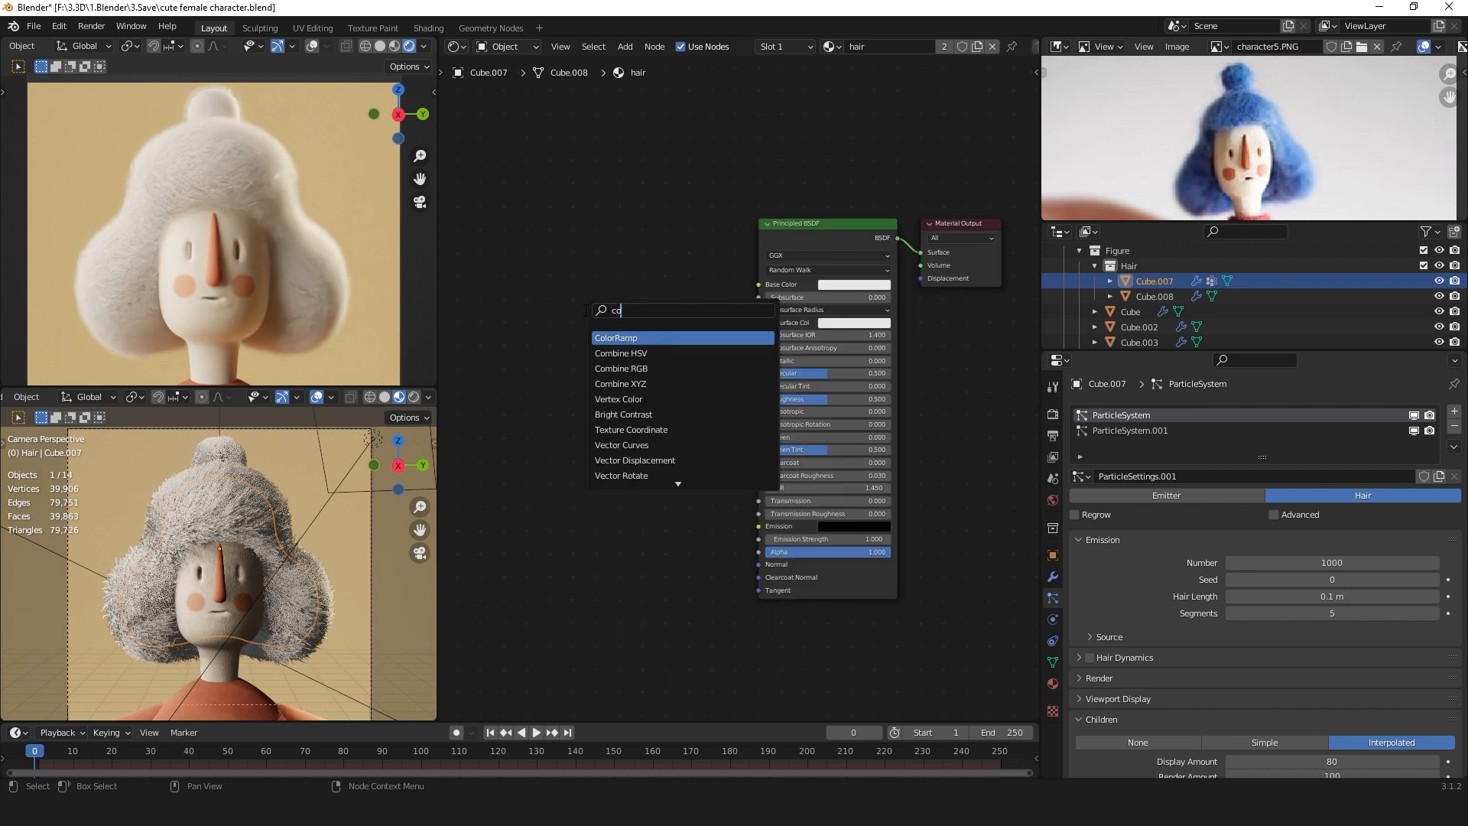
Feed a Noise Texture through a ColorRamp into the hair material's Base Color.
{"action": "type", "text": "noi"}
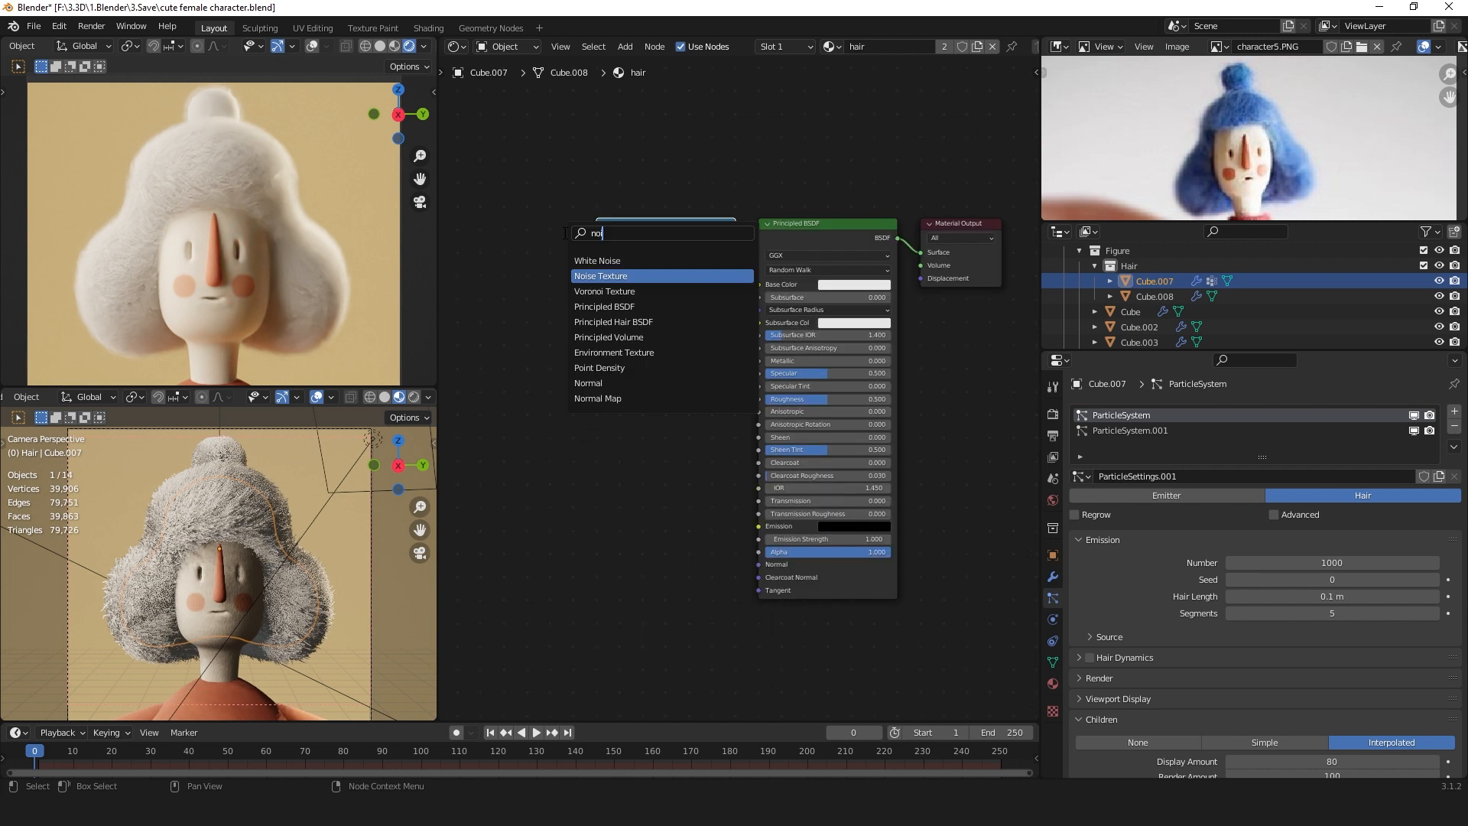
{"action": "left_click", "coordinate": [599, 275]}
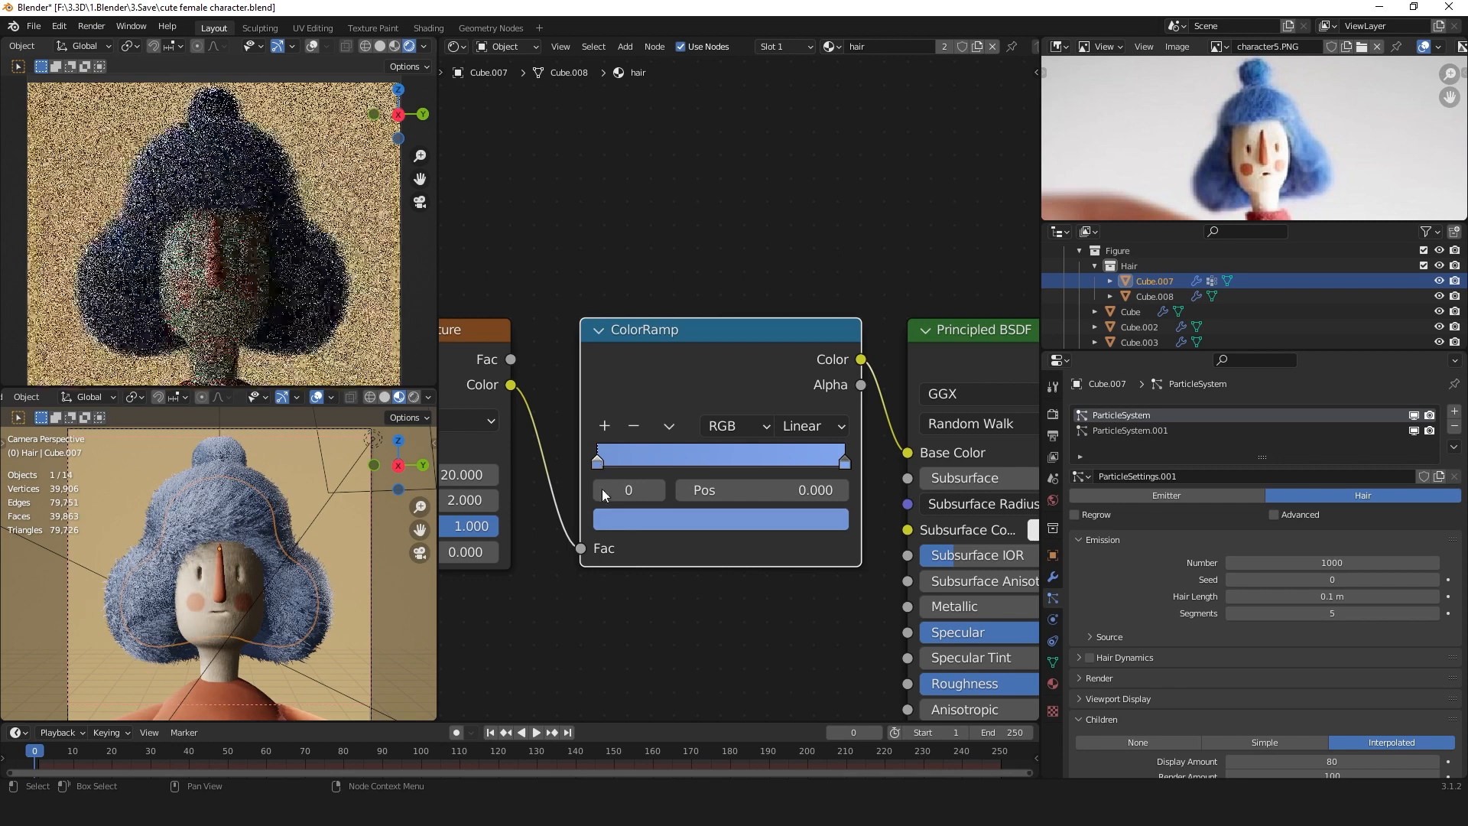
Lighten the ColorRamp stops to a soft periwinkle blue in the HSV picker.
{"action": "left_click", "coordinate": [720, 518]}
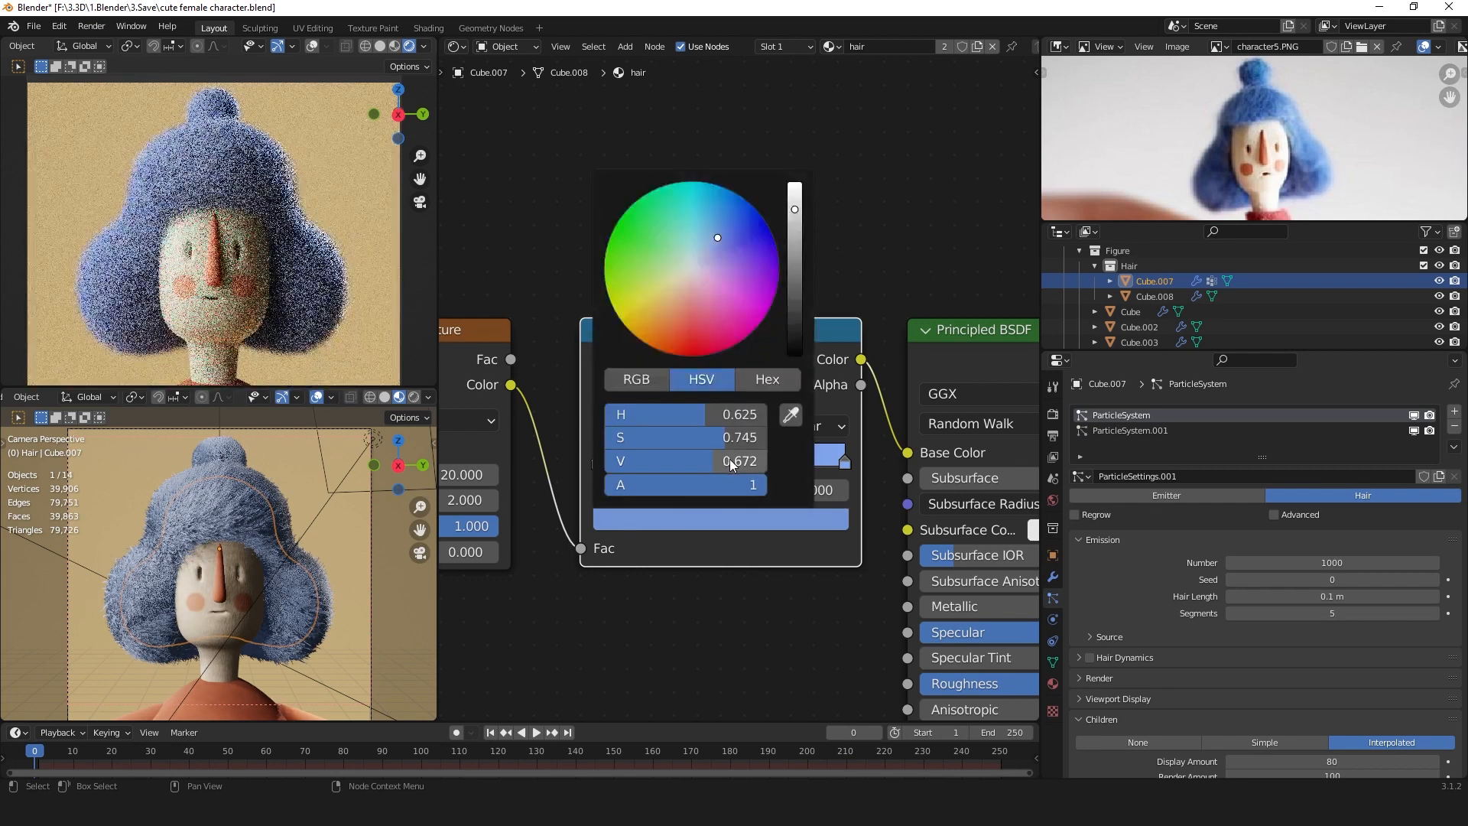
{"action": "left_click_drag", "start_coordinate": [731, 460], "coordinate": [768, 440]}
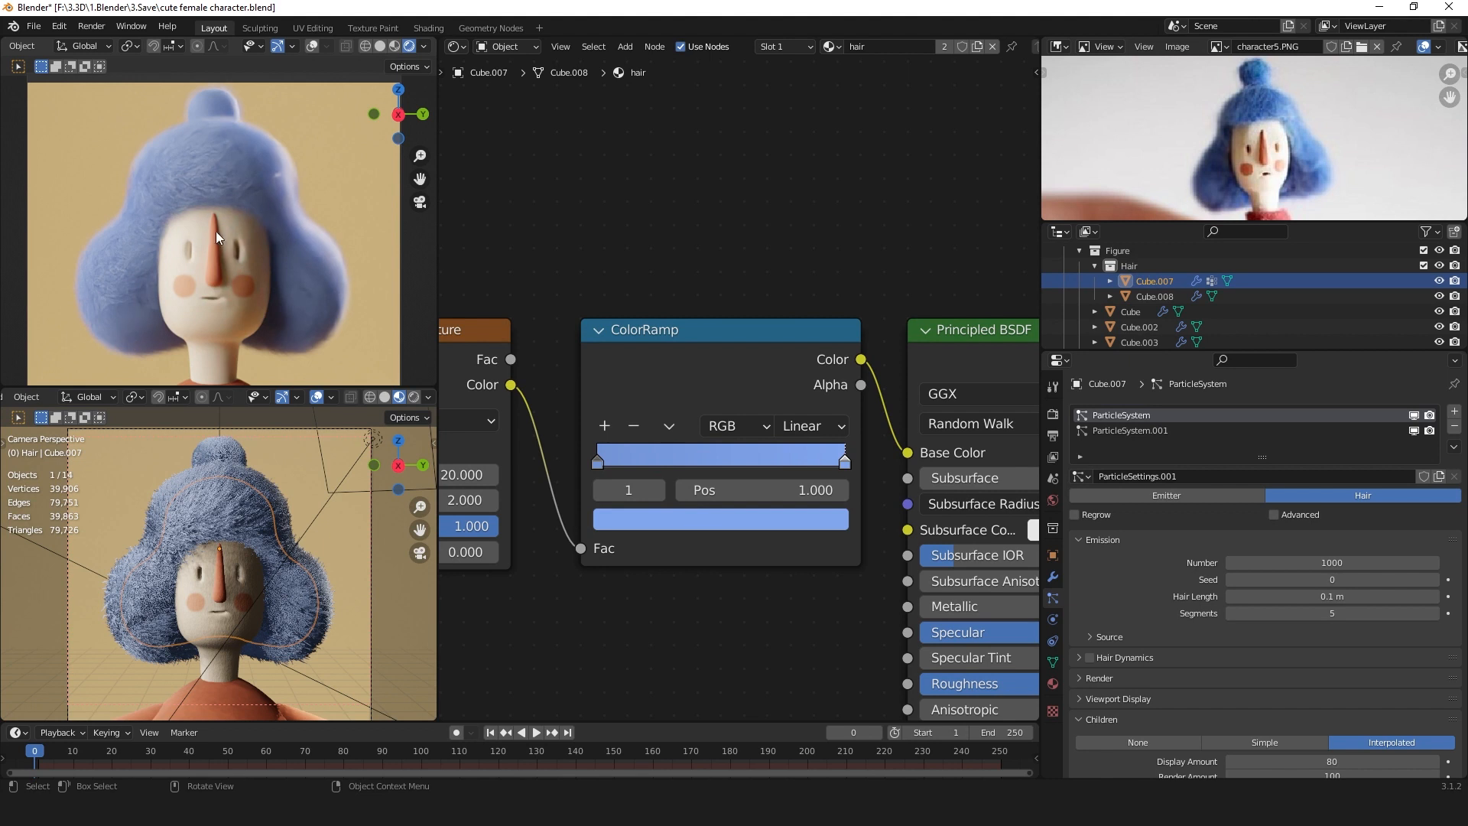
{"action": "mouse_move", "coordinate": [156, 182]}
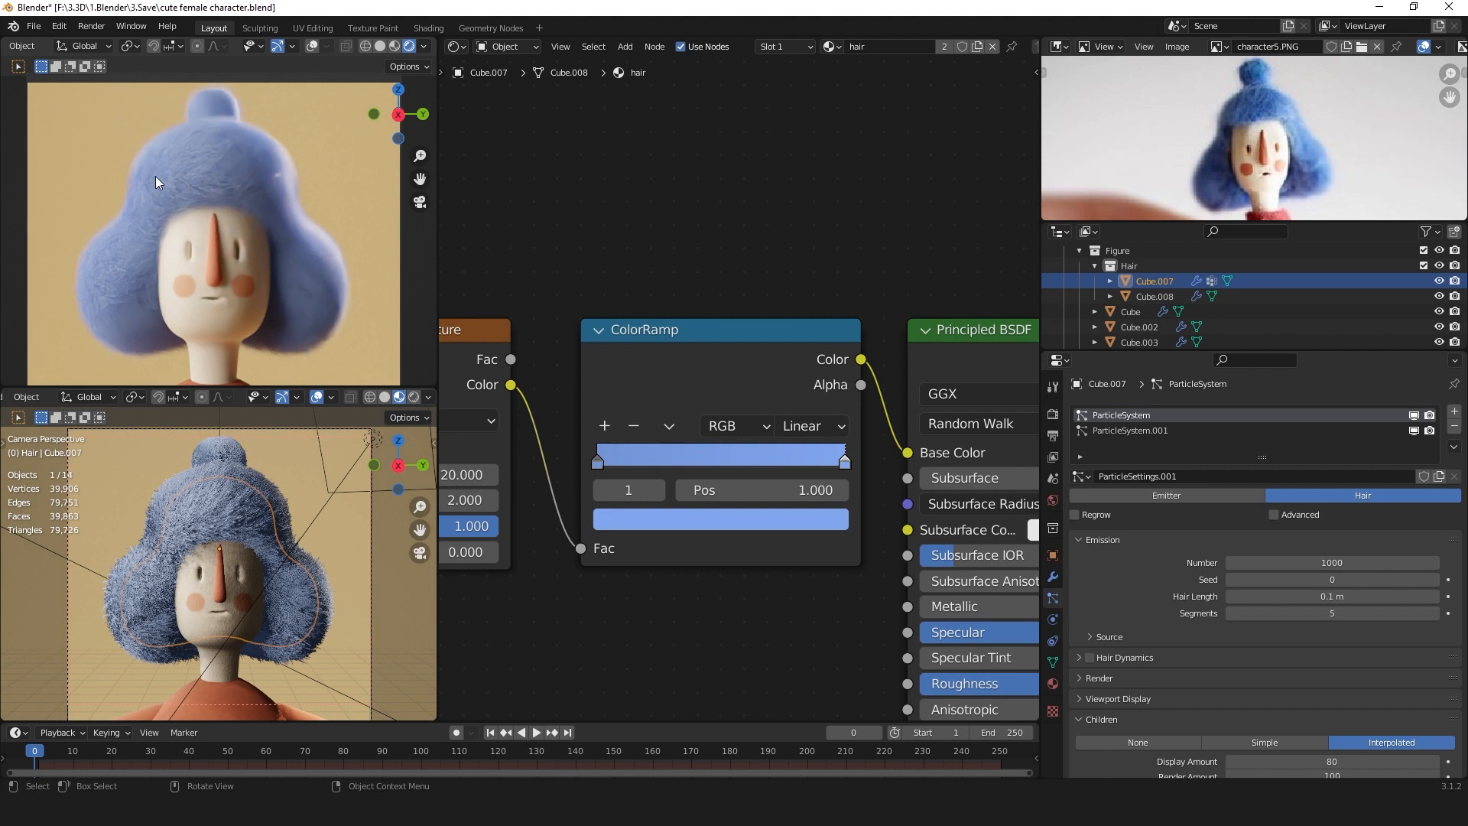